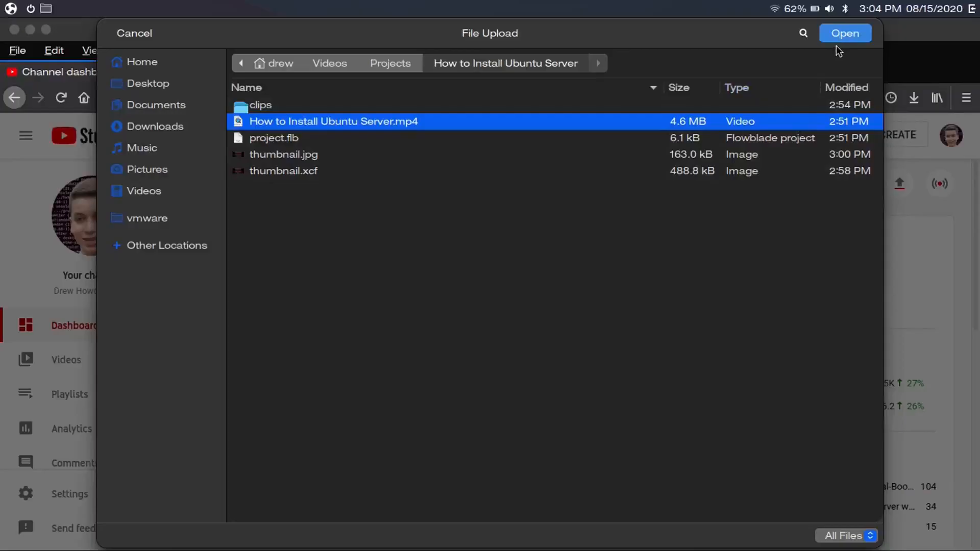
- Cancel the file picker and close the YouTube Upload videos window without uploading
click(845, 33)
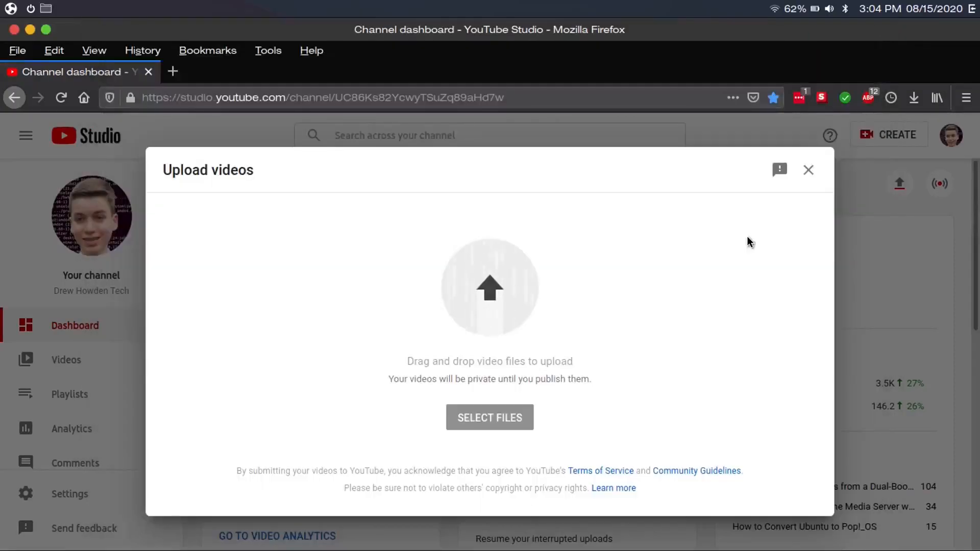
click(489, 417)
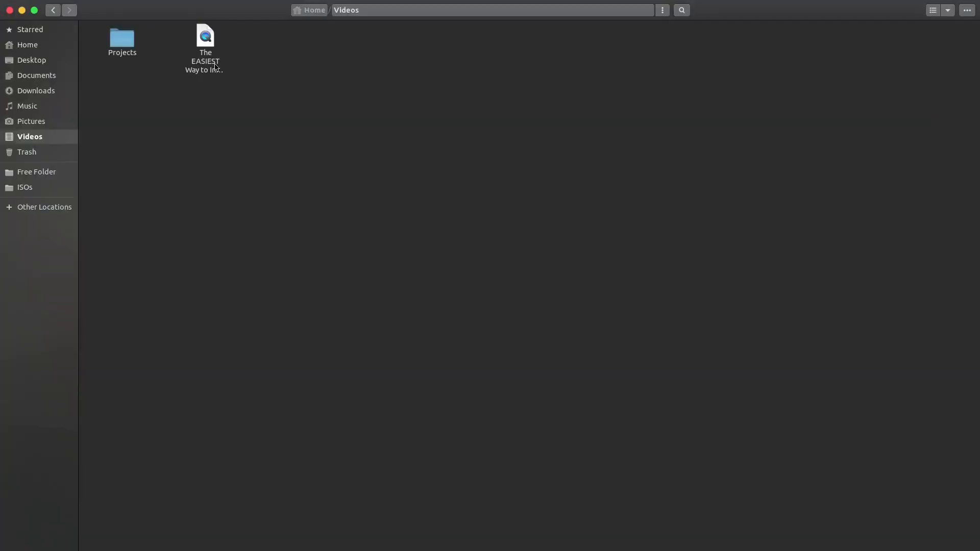
- Select the Arch Linux install video, then enter the Projects folder inside Videos
click(205, 38)
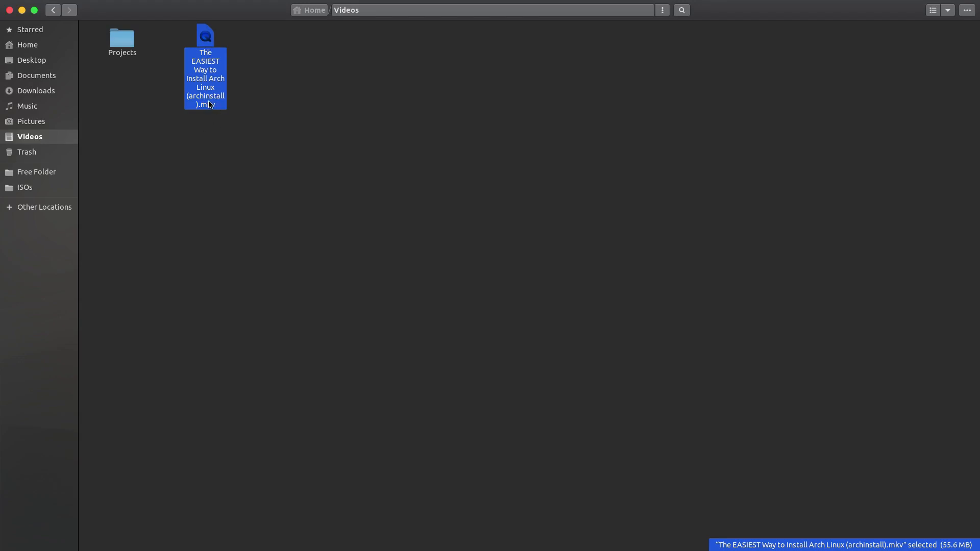
mouse_move(165, 103)
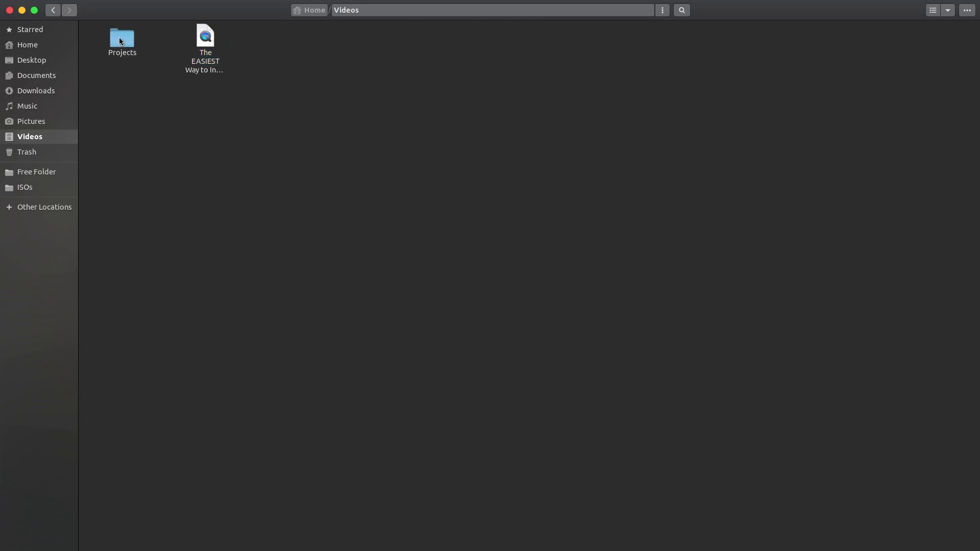
double_click(121, 37)
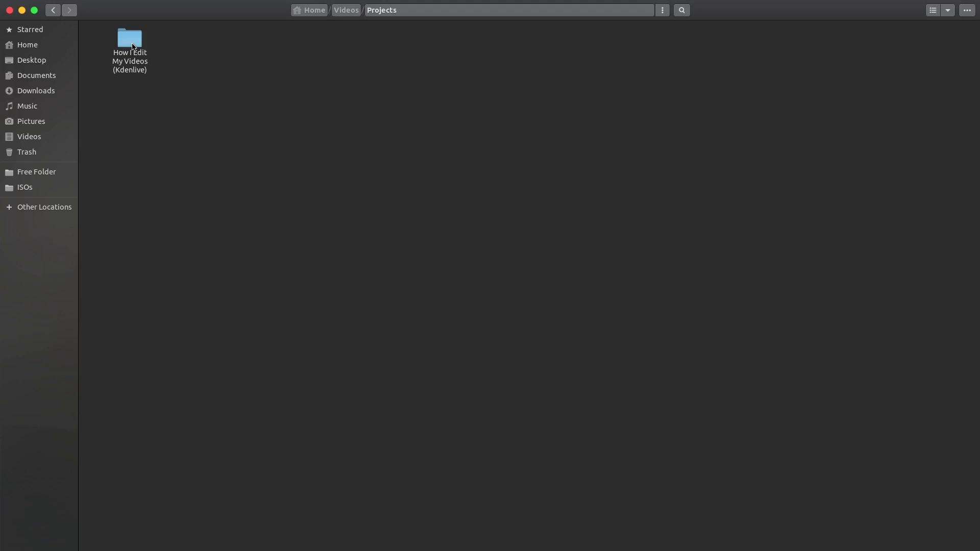
mouse_move(146, 55)
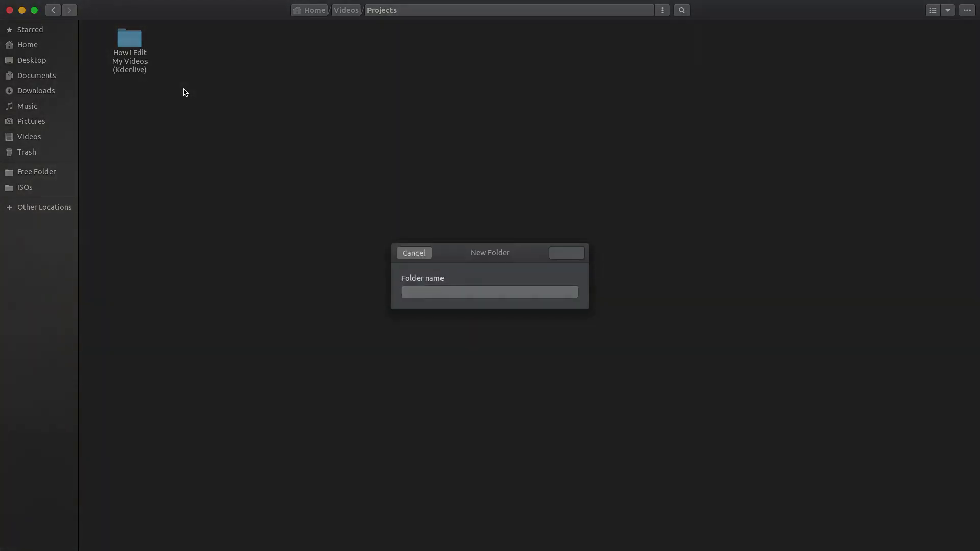
- Create a Demonstration folder in Projects and an empty clips folder inside it
text(Demons)
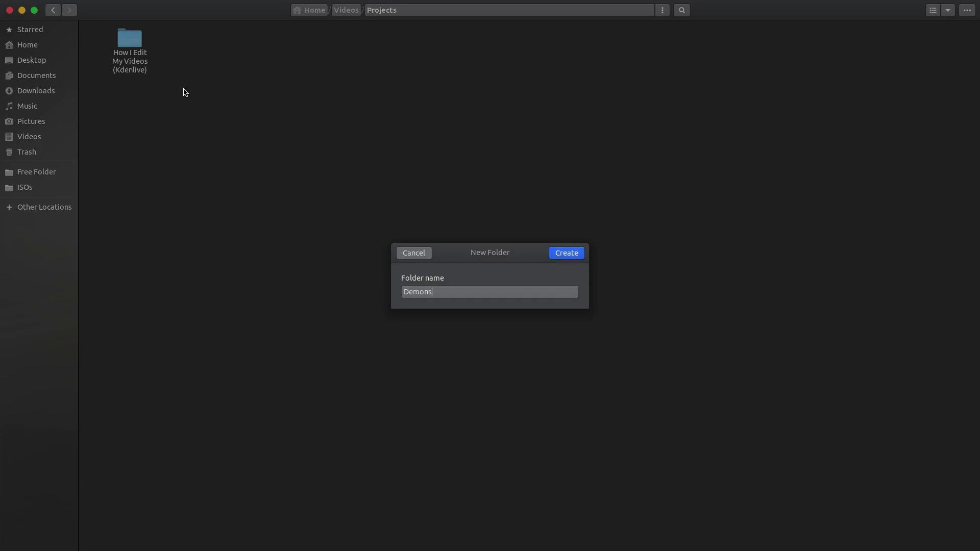
click(565, 252)
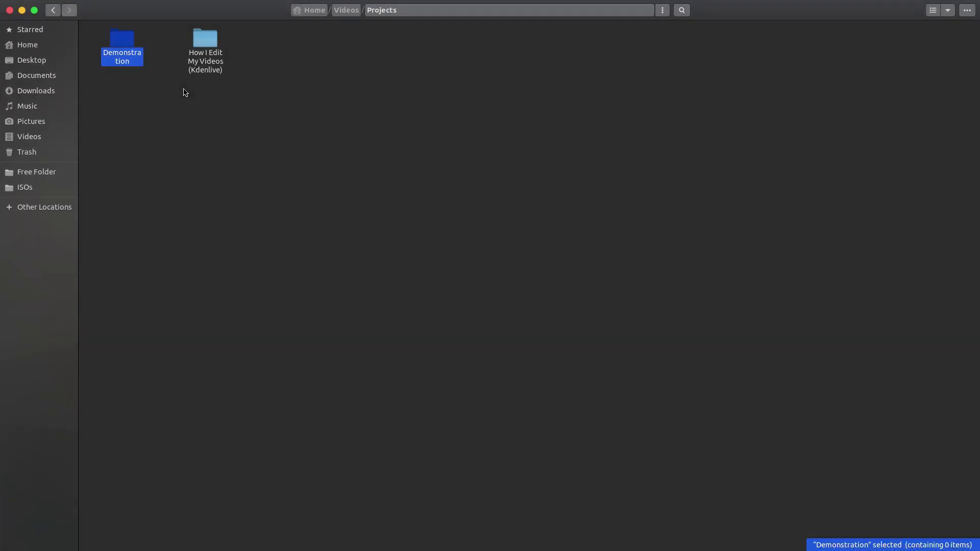
double_click(121, 38)
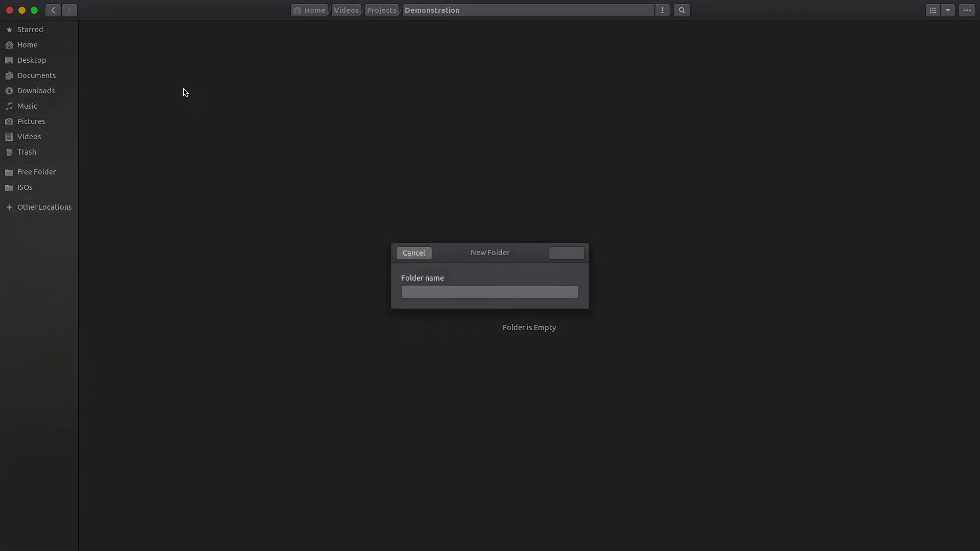
text(clips)
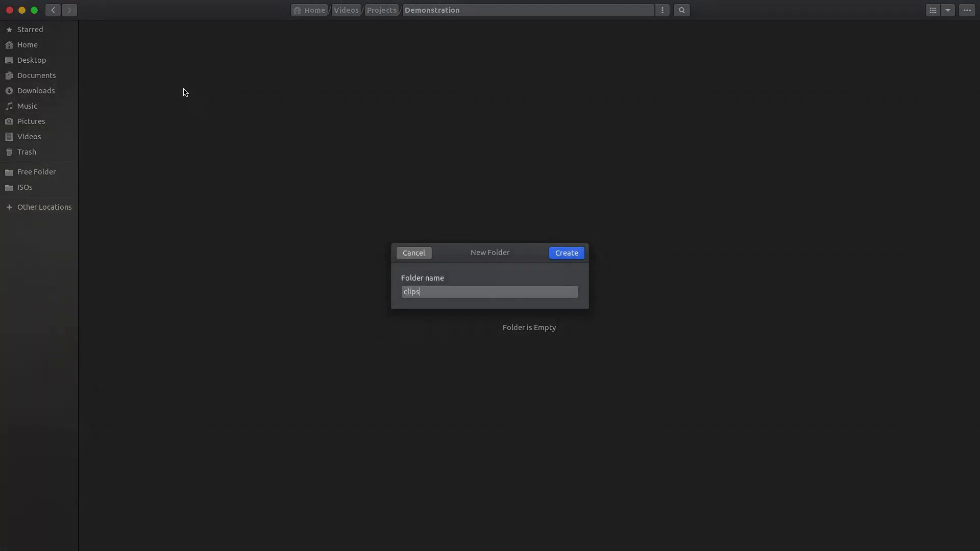
click(564, 252)
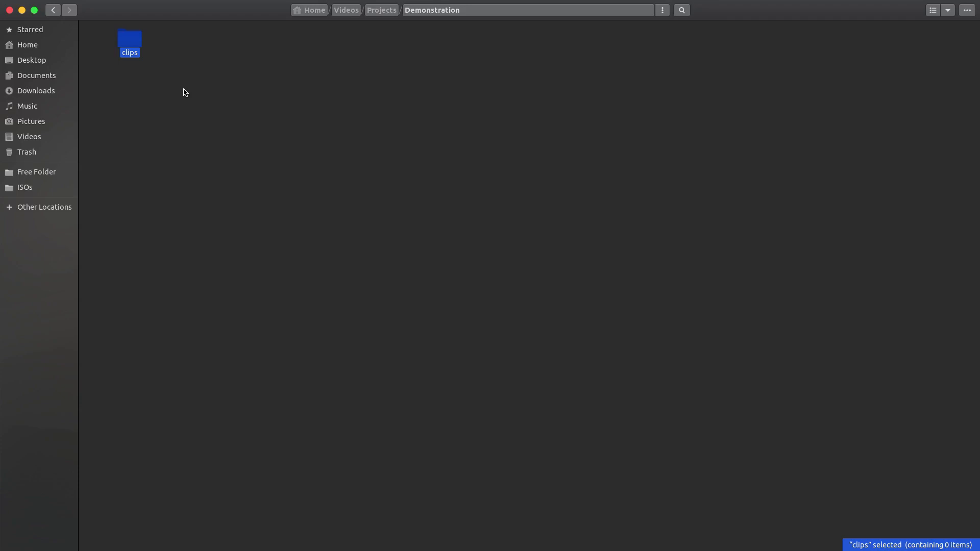
- Return to Videos, select the Arch install video and reopen Projects > Demonstration
click(345, 10)
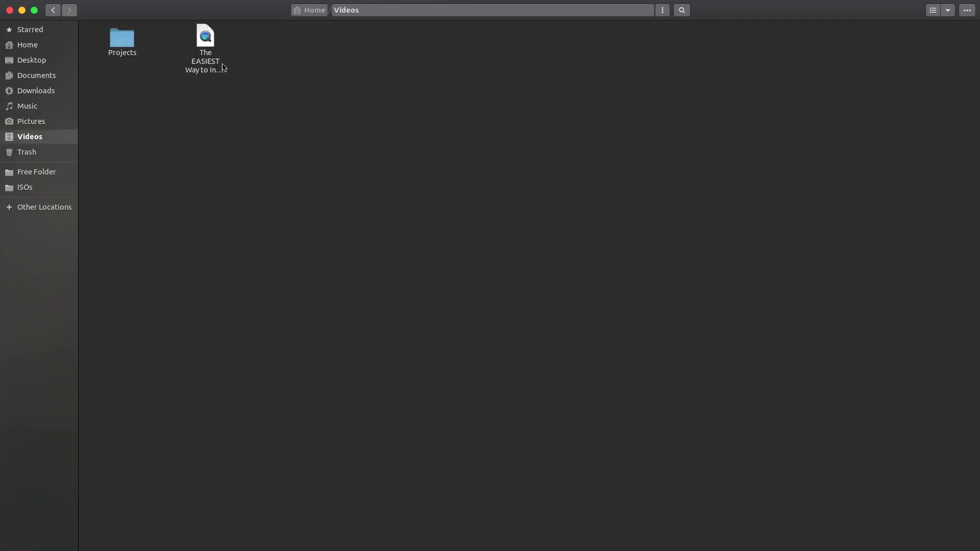
click(205, 44)
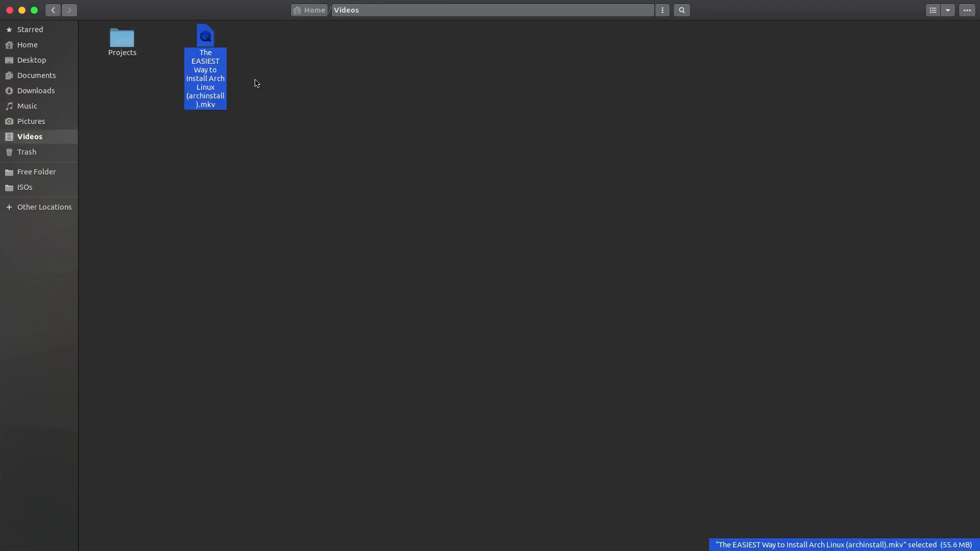
double_click(122, 38)
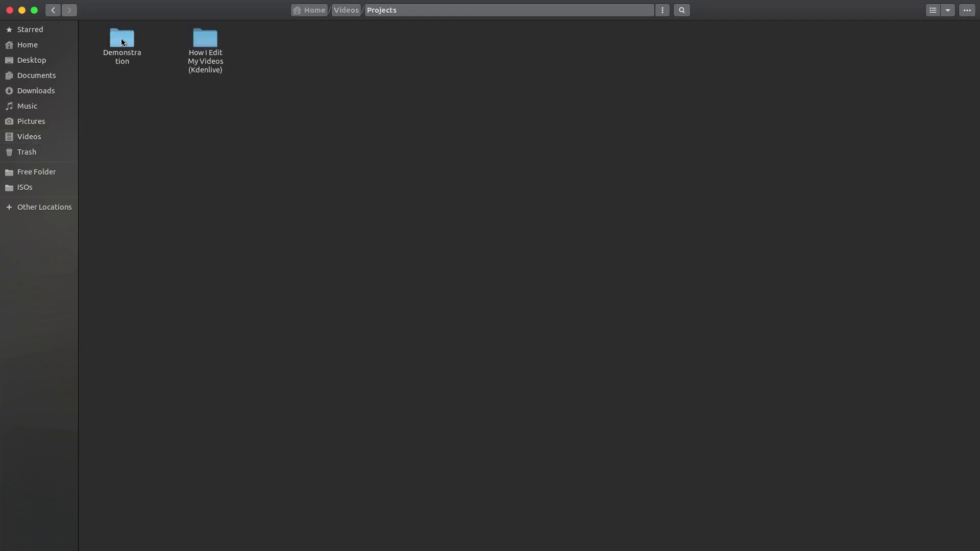
double_click(121, 38)
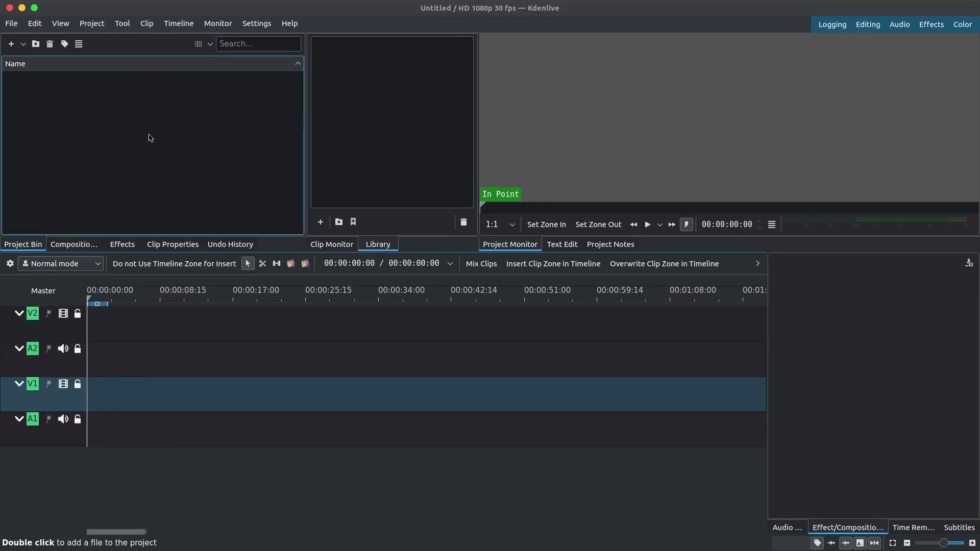
mouse_move(85, 130)
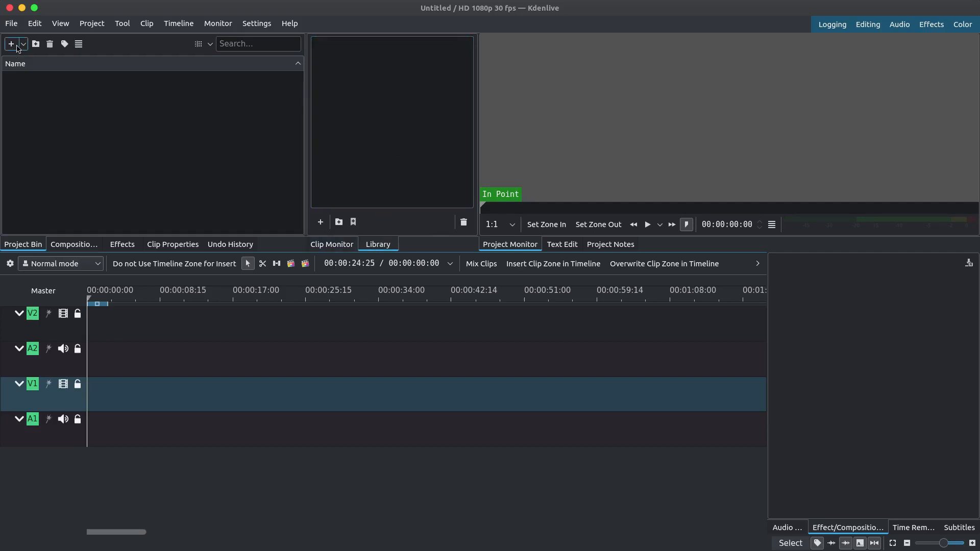
mouse_move(10, 43)
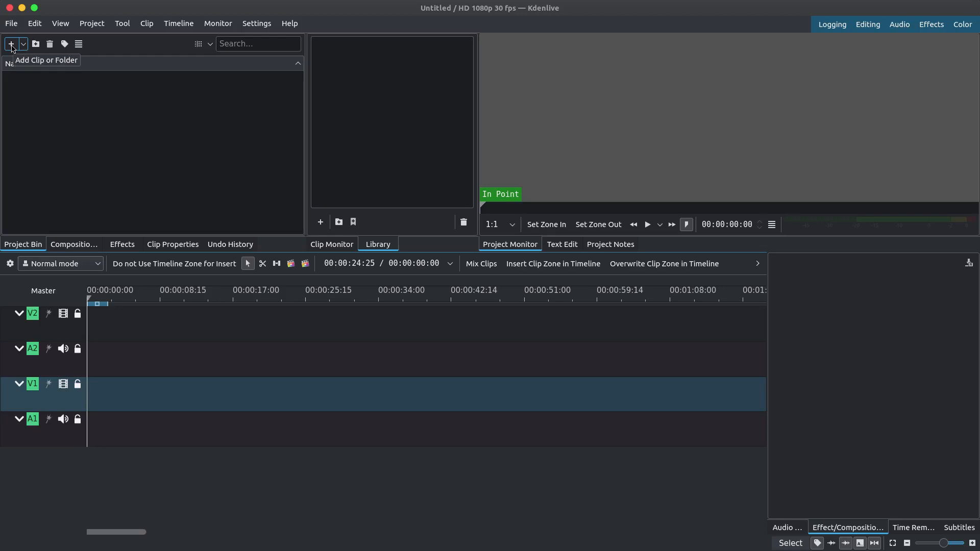
- Add the Arch Linux install .mkv from Demonstration > clips to the project bin
click(11, 44)
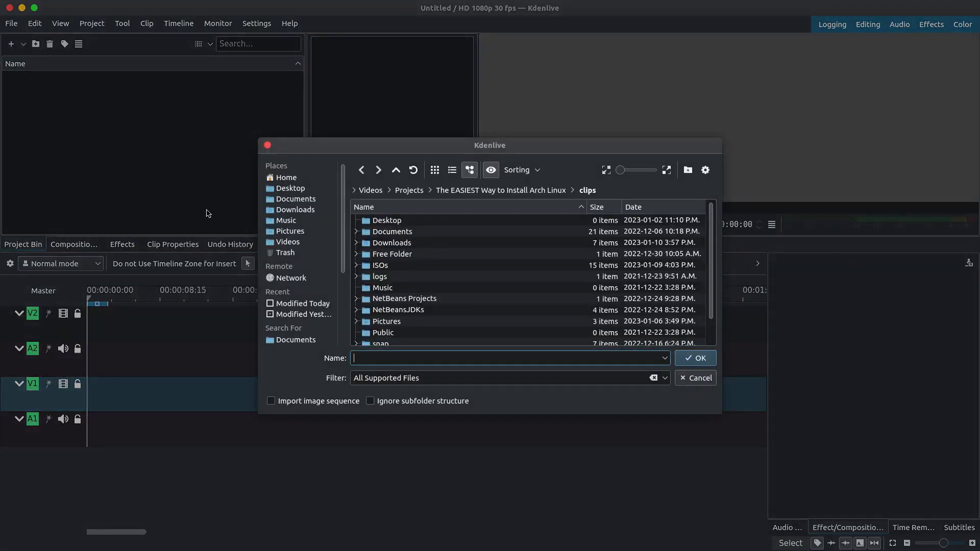
click(284, 177)
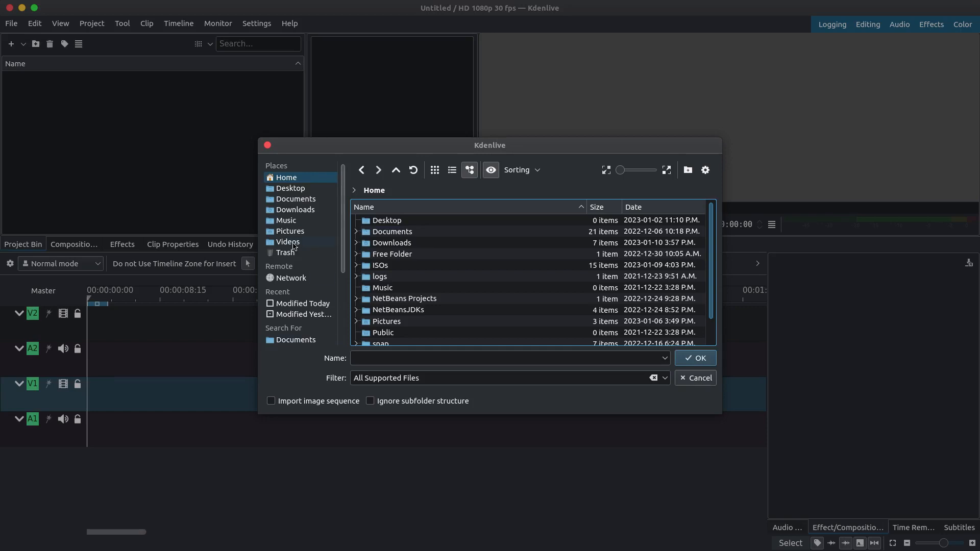
double_click(287, 242)
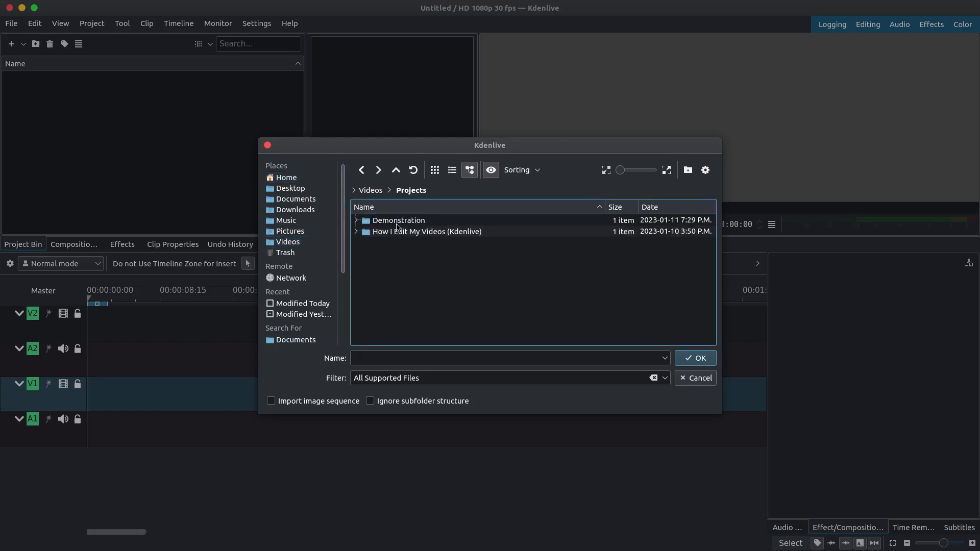
double_click(398, 221)
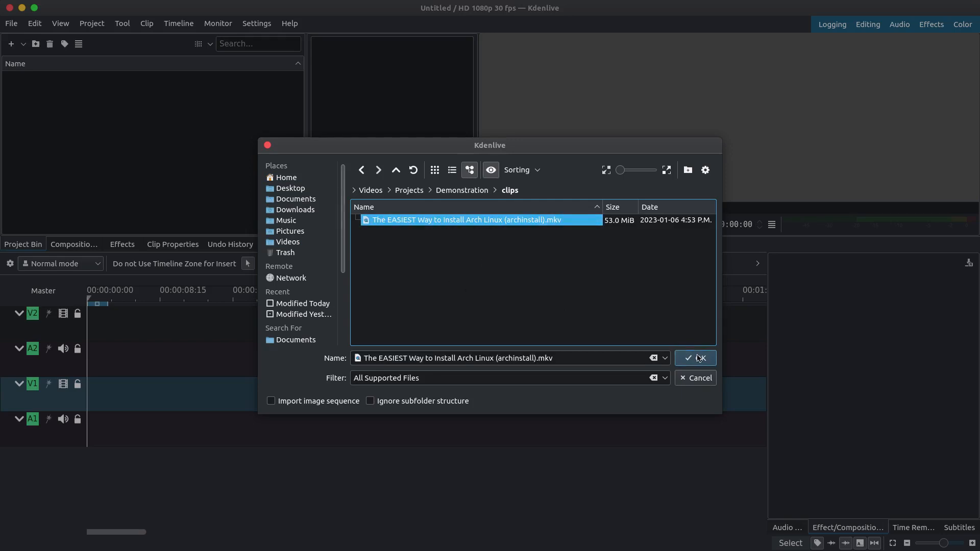
click(695, 357)
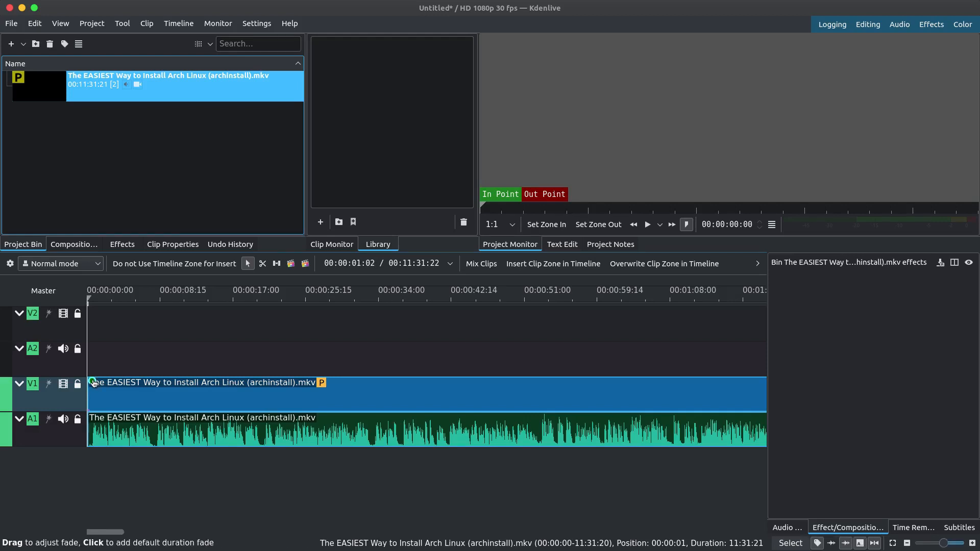
- Add a default fade in at the start of the Arch Linux install clip
click(93, 383)
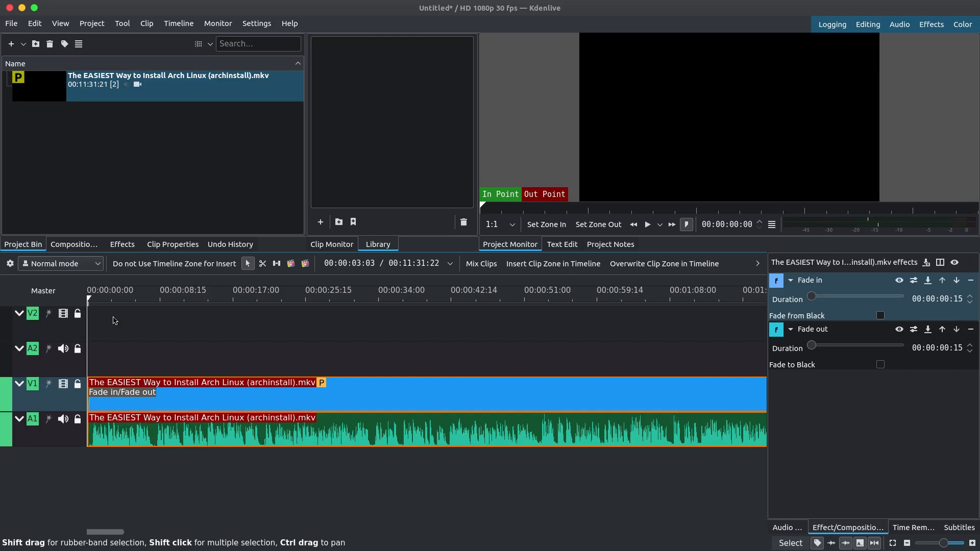
- Cut the clip at about 1:46 and 2:49, remove the middle piece, then undo via the Edit menu
click(59, 264)
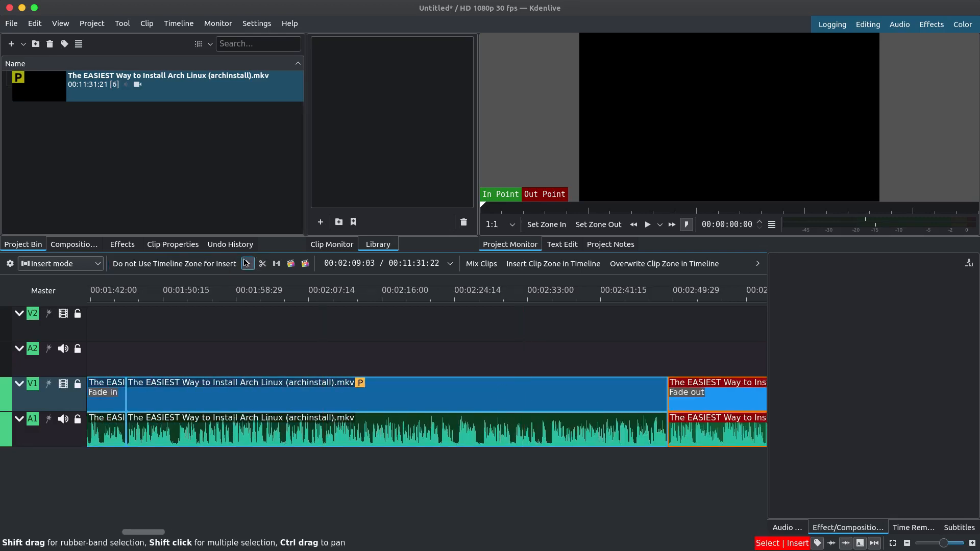
click(260, 393)
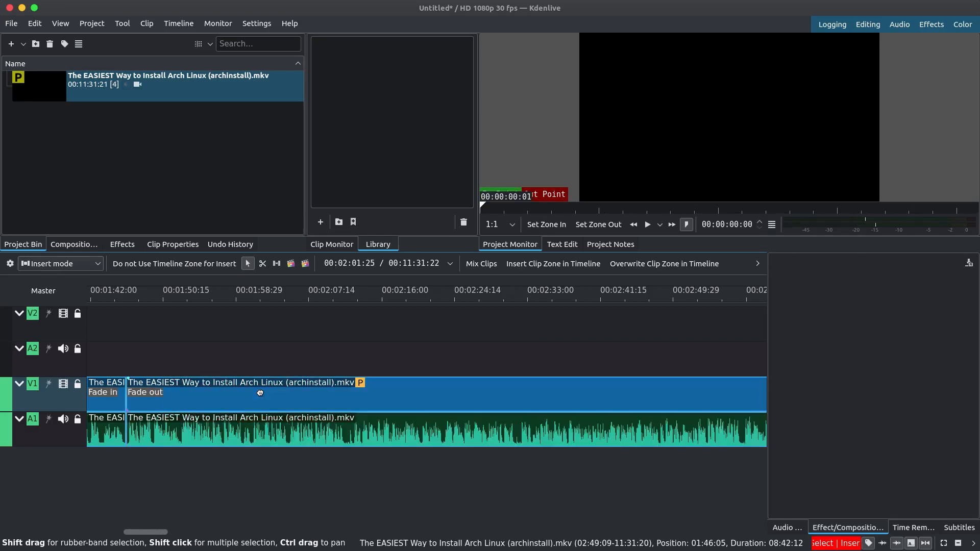
click(33, 23)
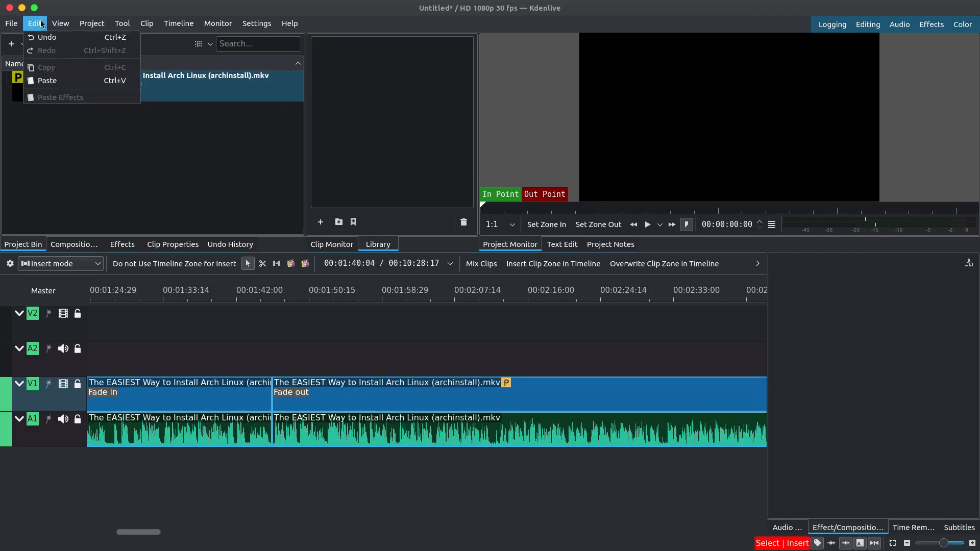
mouse_move(74, 37)
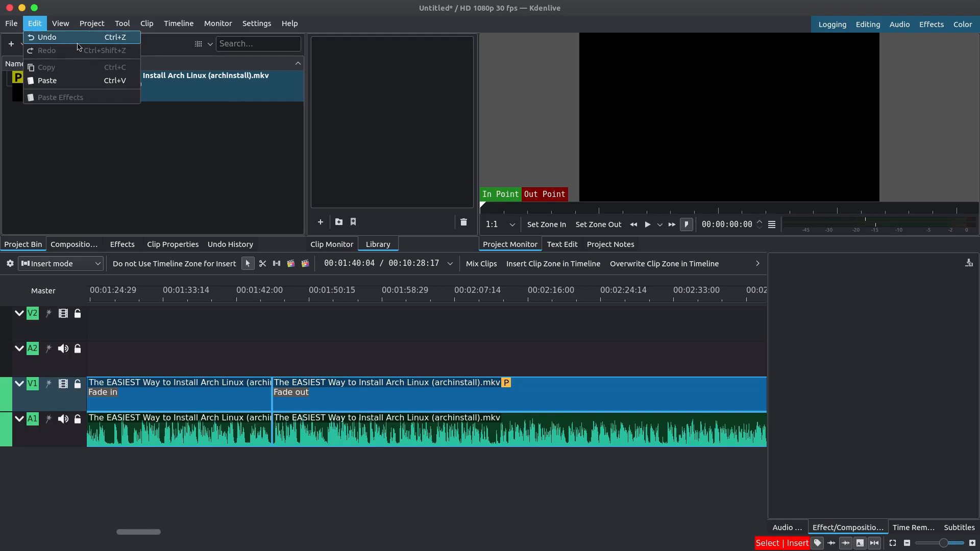
mouse_move(109, 207)
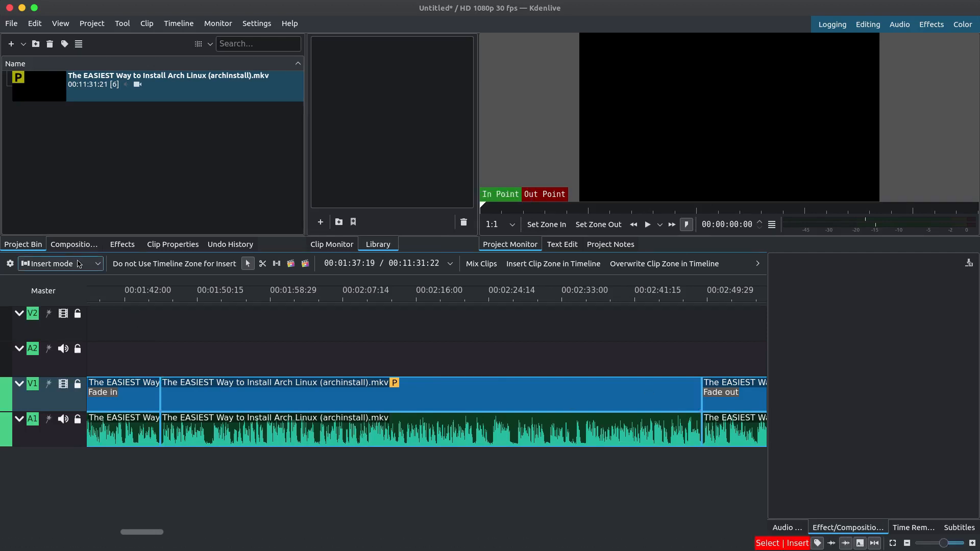
- Return to normal editing mode and ungroup the middle clip's video from its audio
click(59, 264)
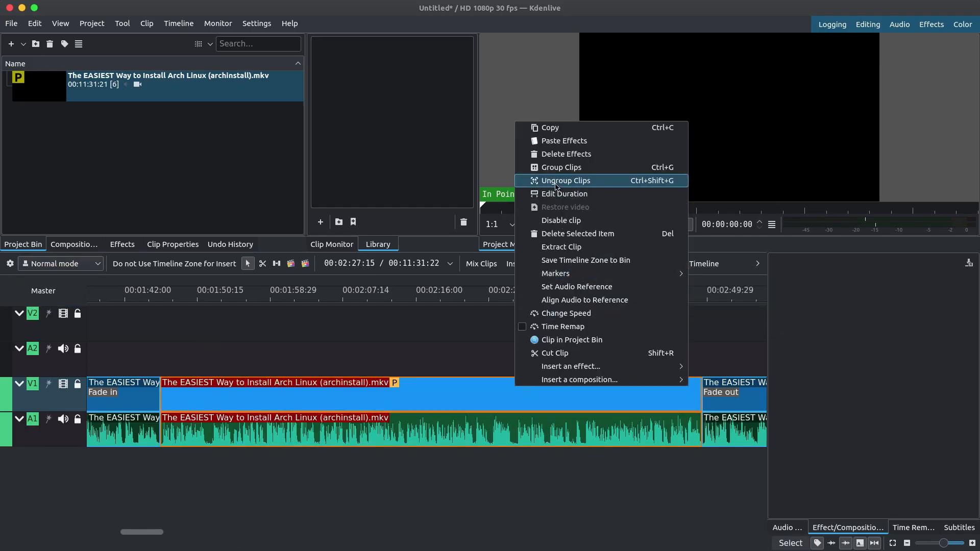
click(565, 180)
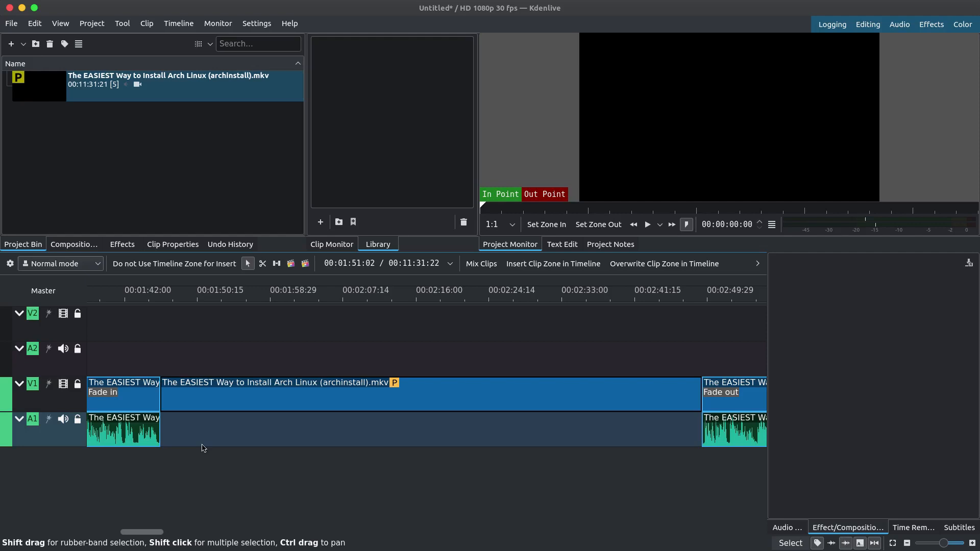
- Change the middle clip's speed so its duration becomes 00:00:05:00 (1263%)
right_click(256, 394)
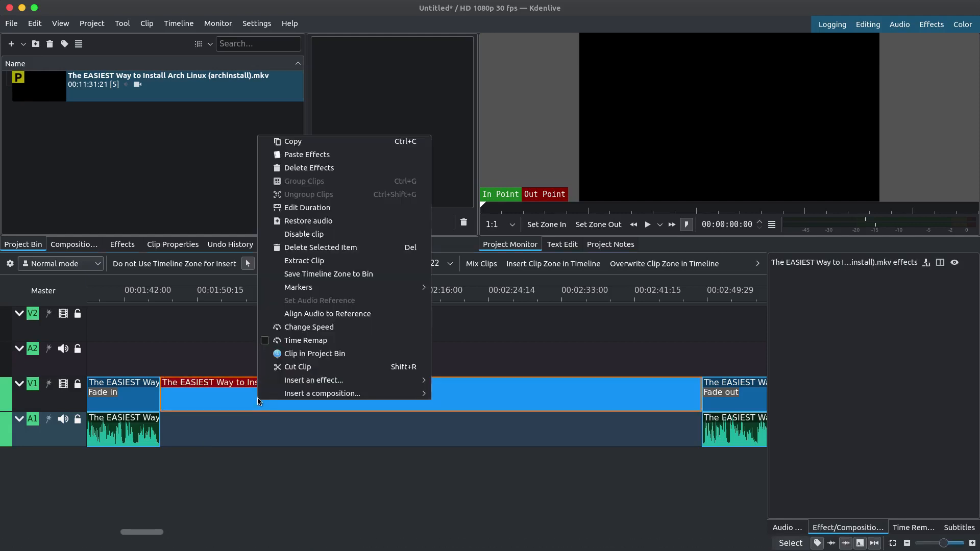
mouse_move(318, 327)
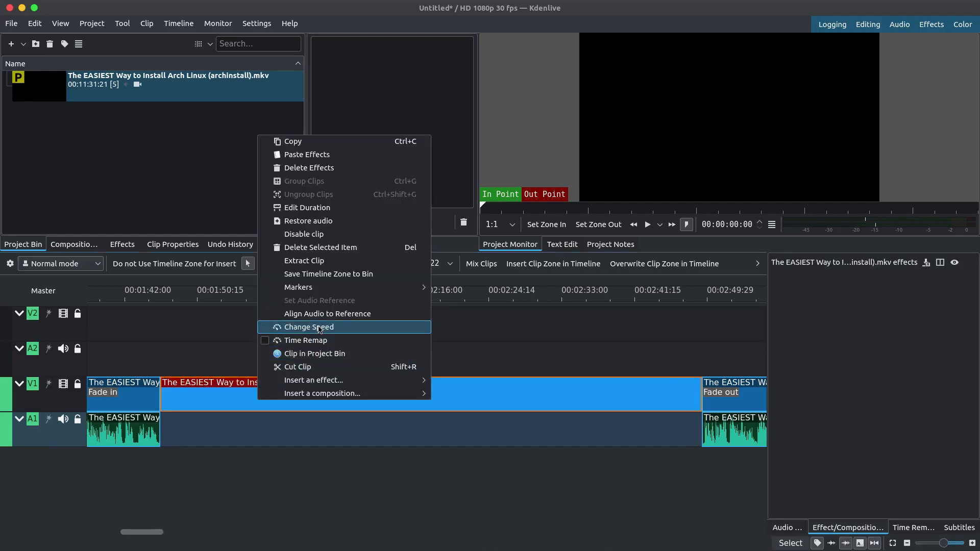
click(307, 327)
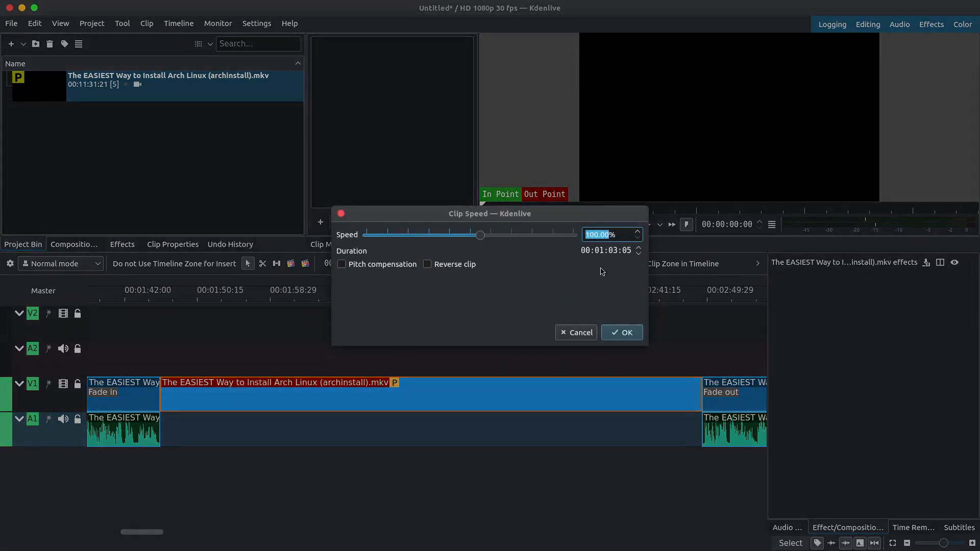
mouse_move(481, 235)
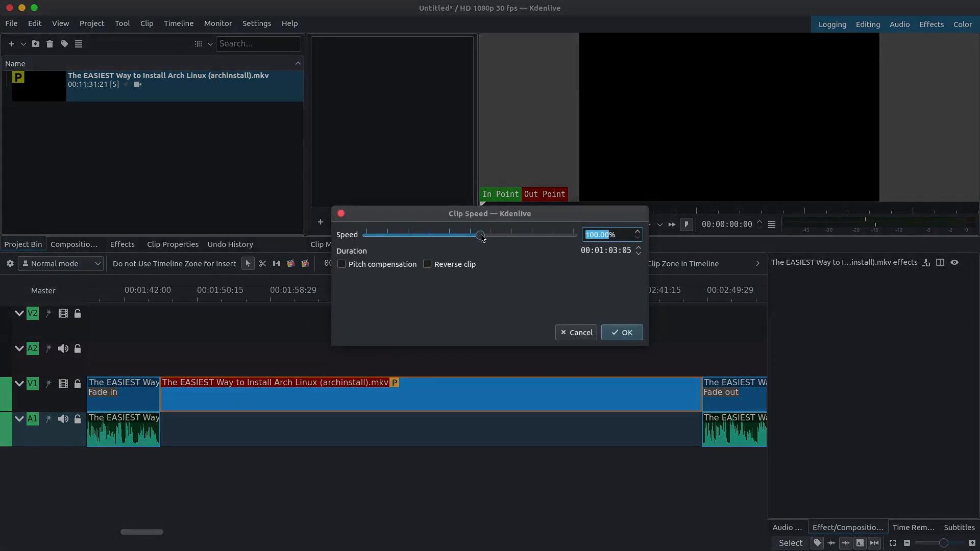
drag(481, 235, 504, 236)
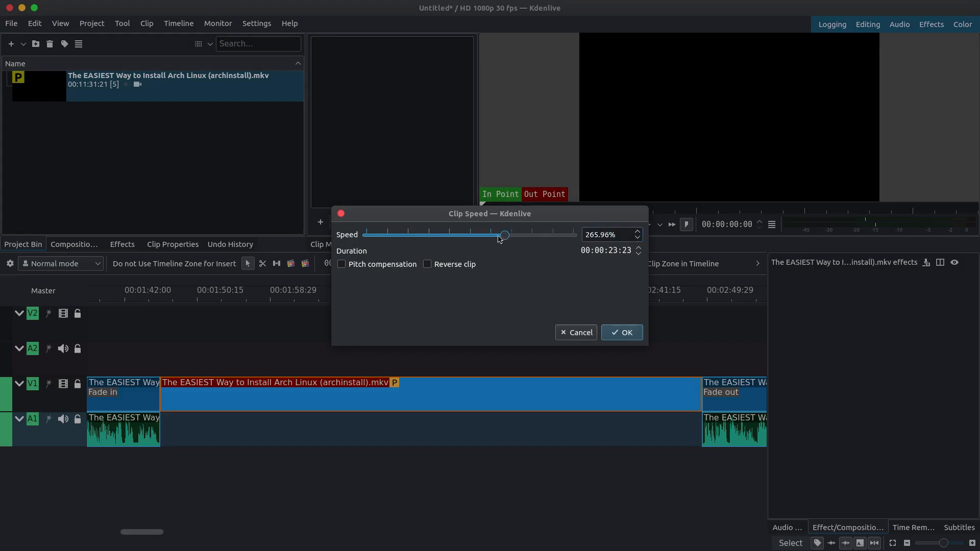
drag(505, 235, 494, 235)
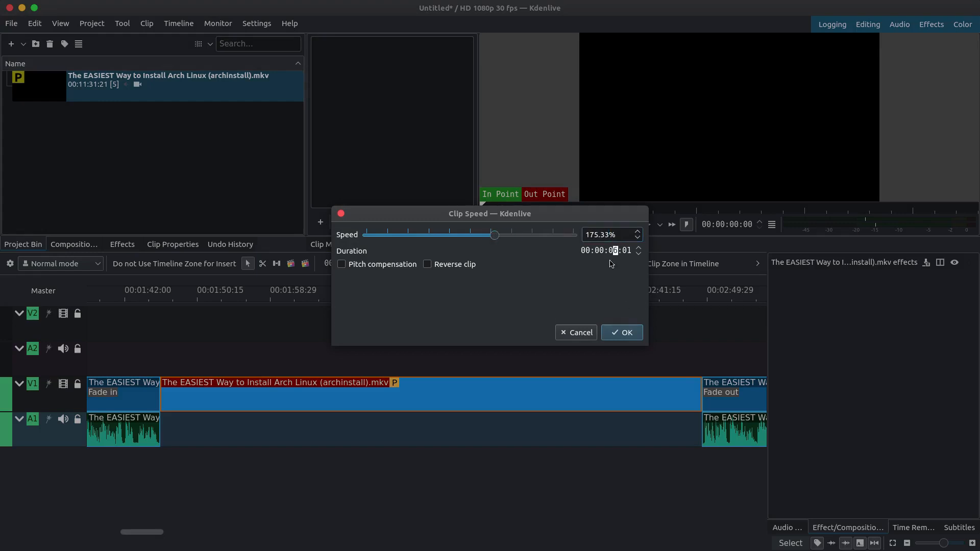
drag(494, 235, 540, 235)
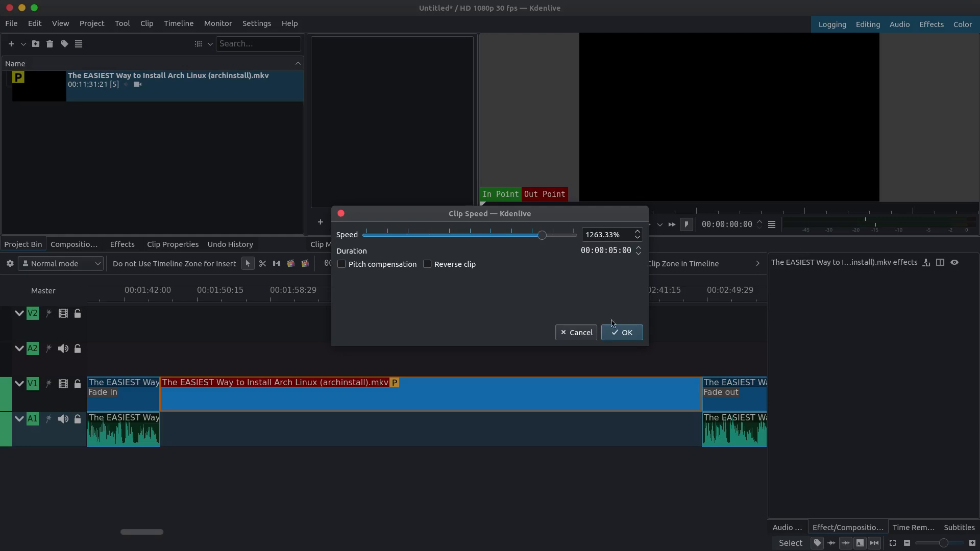
click(620, 332)
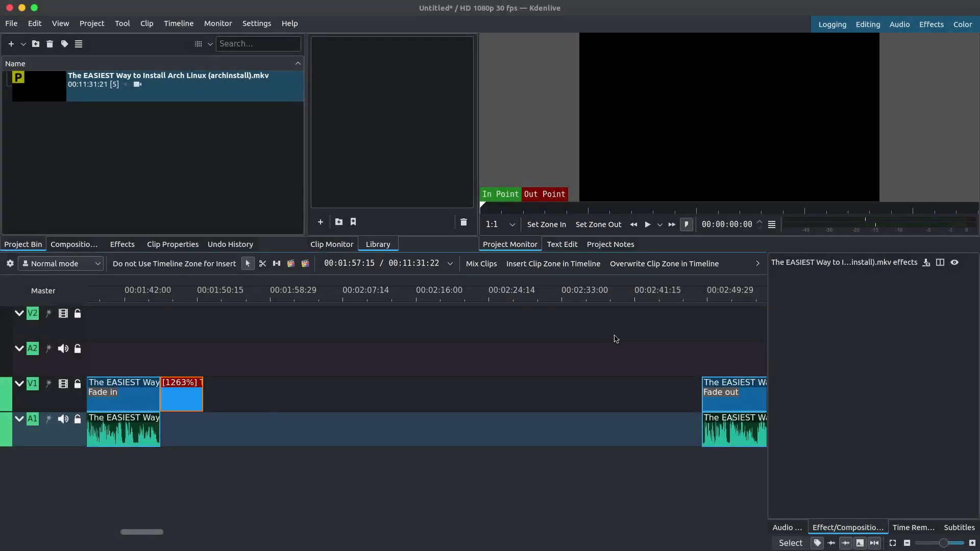
mouse_move(201, 316)
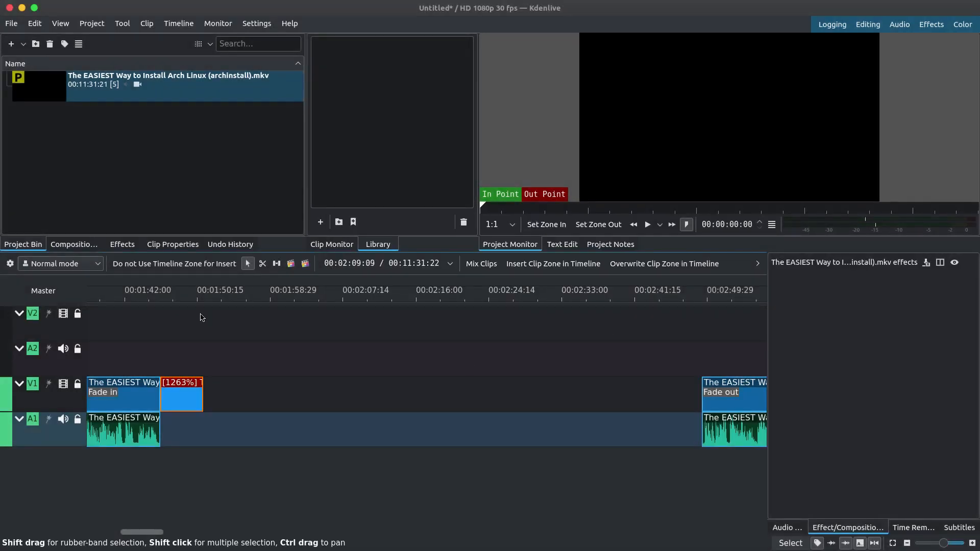
- Move the fade-out clip left to meet the sped-up clip and set the timeline to Insert mode
click(734, 392)
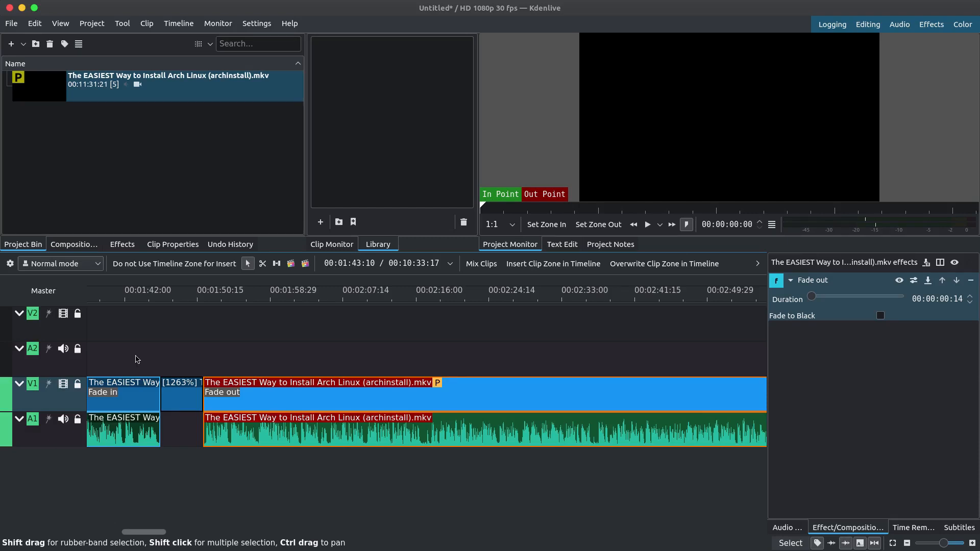
click(59, 263)
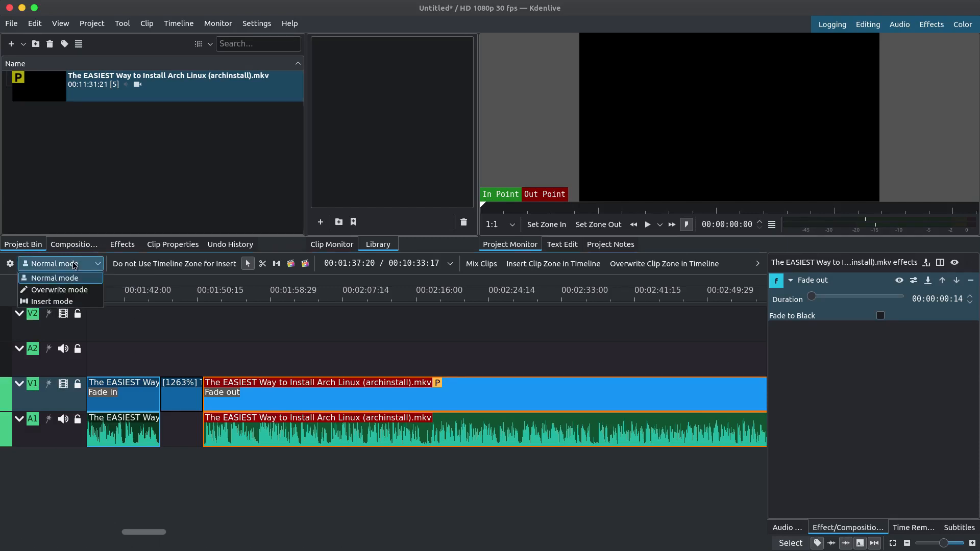
click(51, 301)
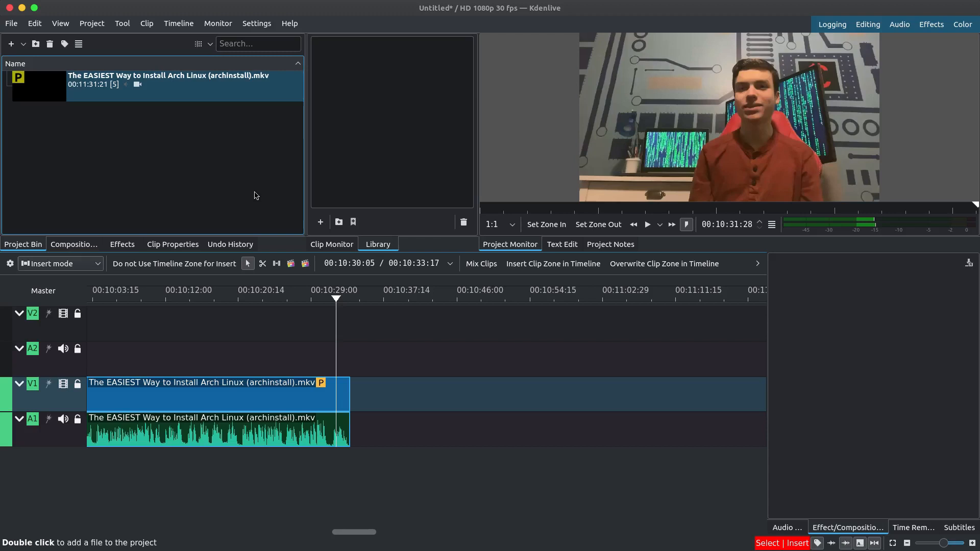
- Set the timeline back to Normal mode and insert a second copy of the Arch install clip at the end
click(59, 263)
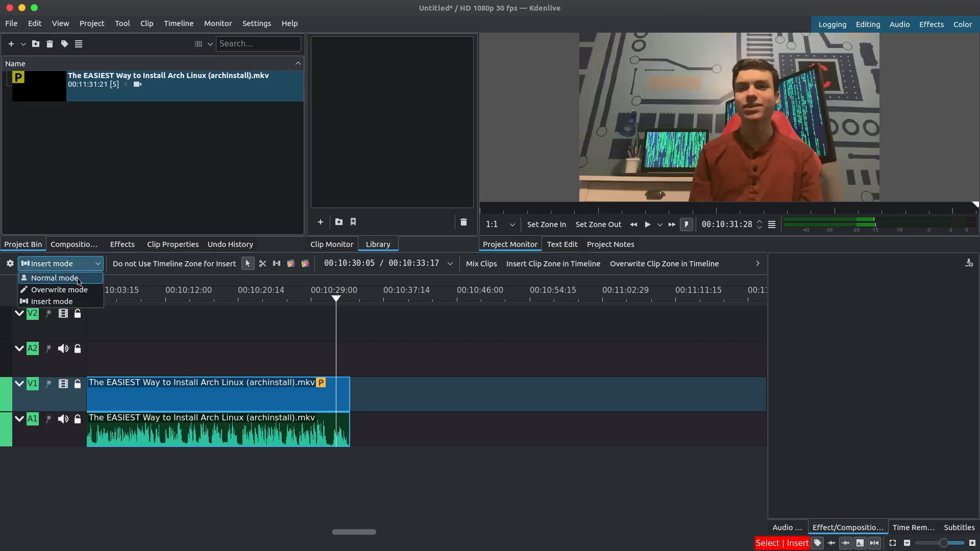
click(54, 277)
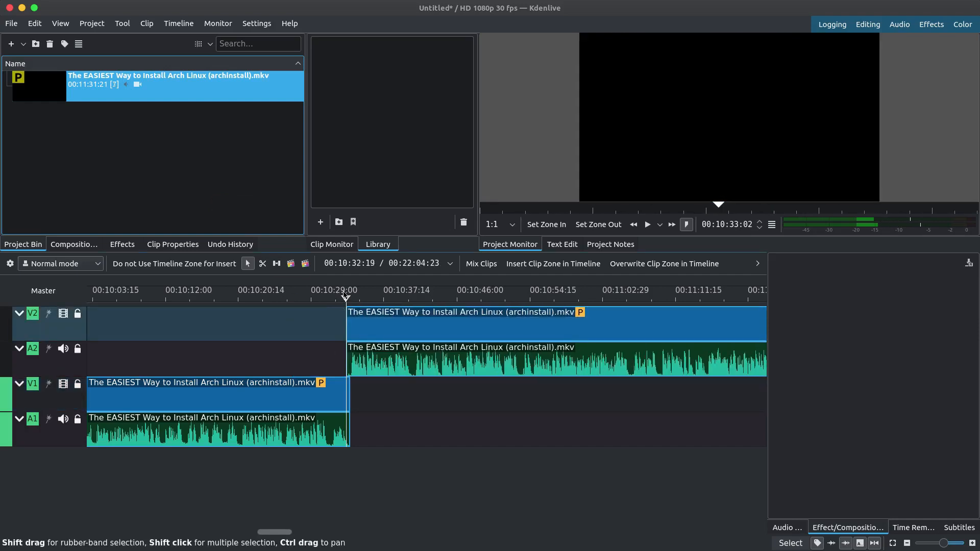
click(346, 290)
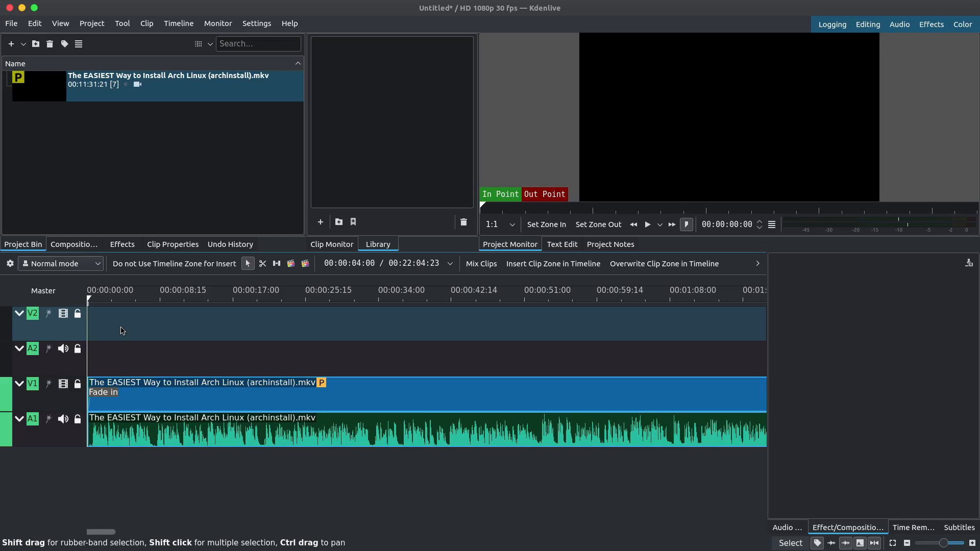
- Add a subtitle reading 'Example Subtitle' at about 8 seconds and adjust its length on the Subtitles track
click(155, 297)
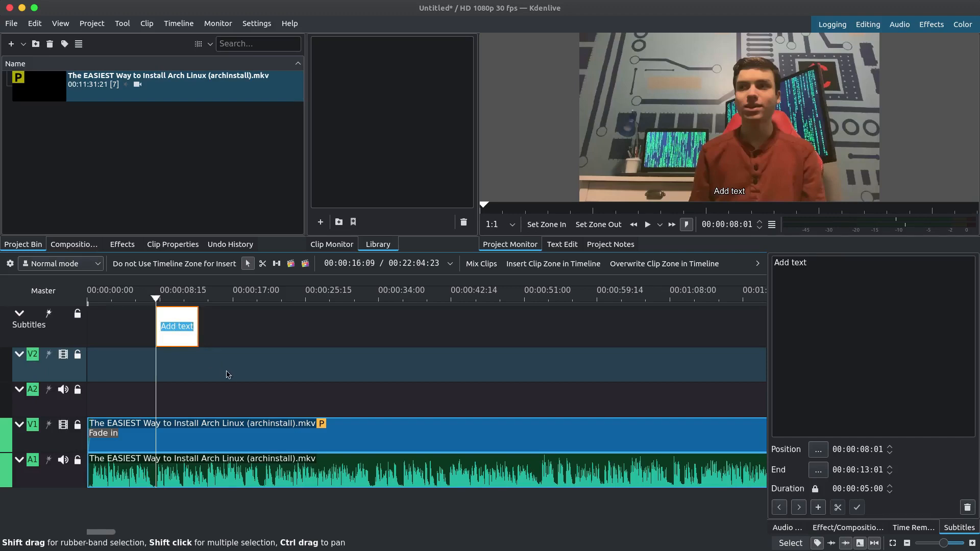
text(Example Subtitle)
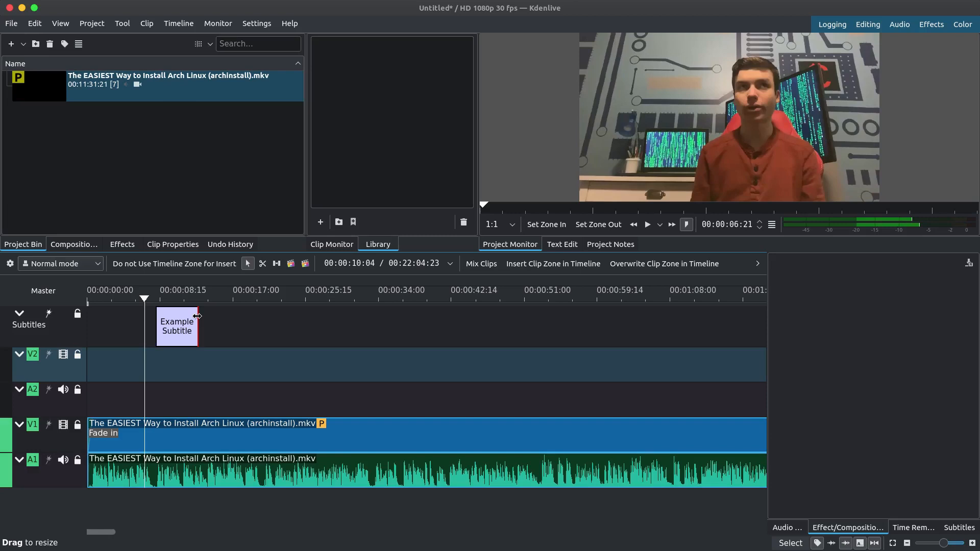
drag(197, 315, 210, 316)
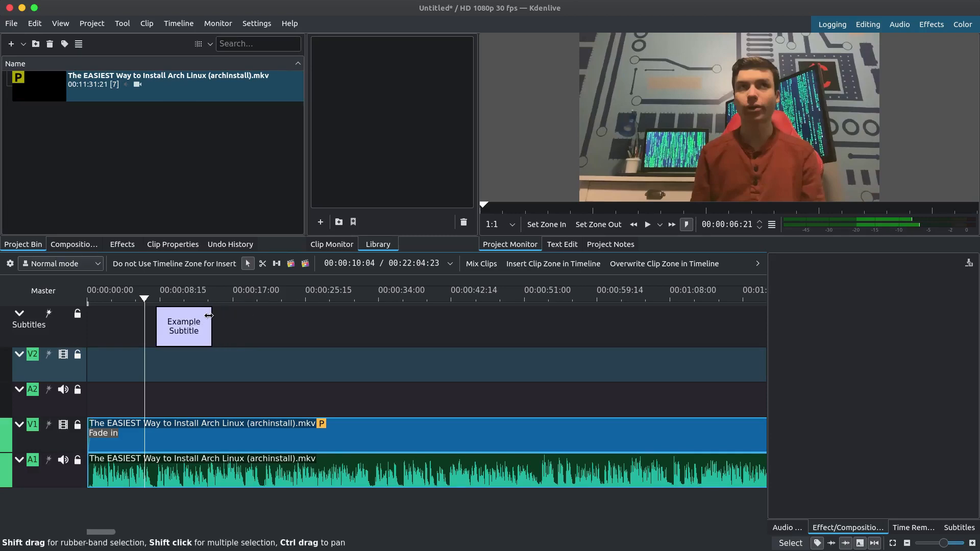
drag(210, 326, 199, 327)
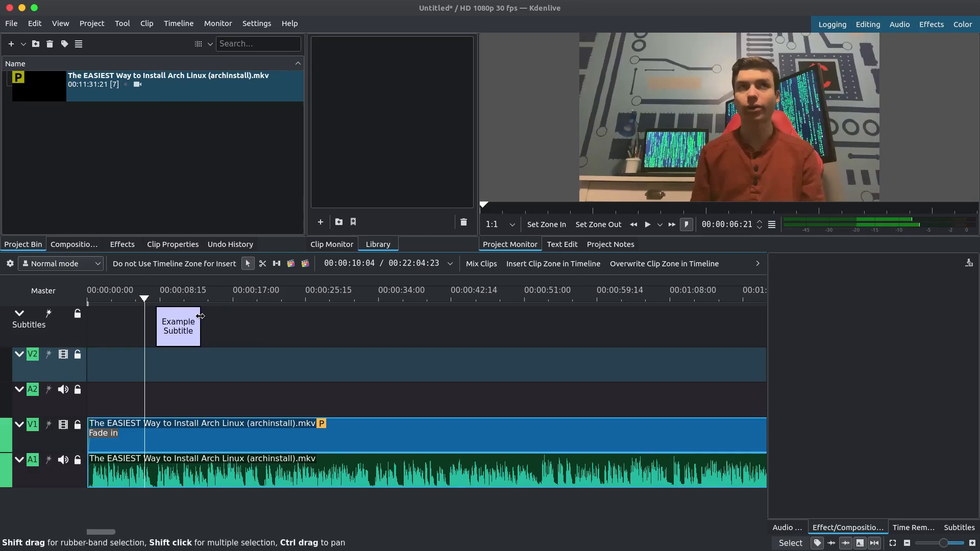
click(178, 326)
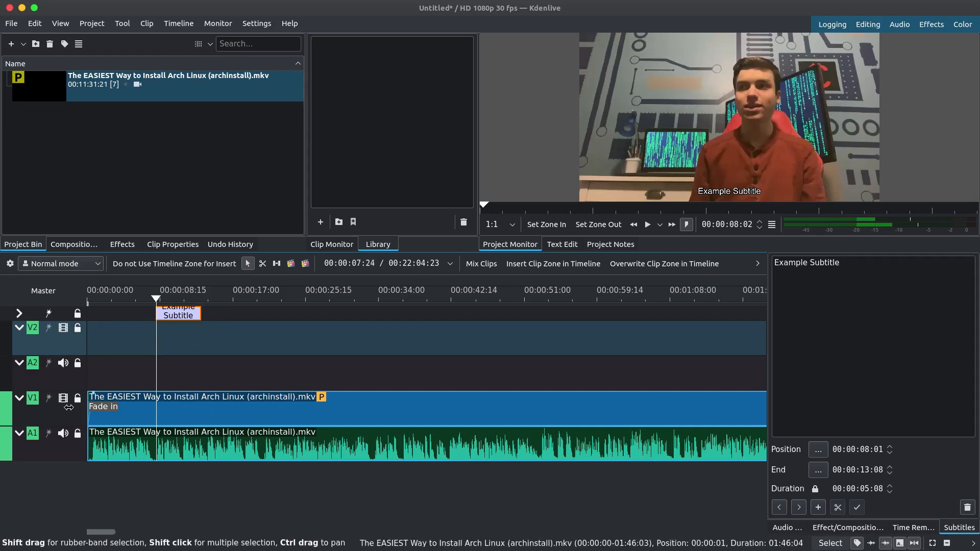
click(262, 290)
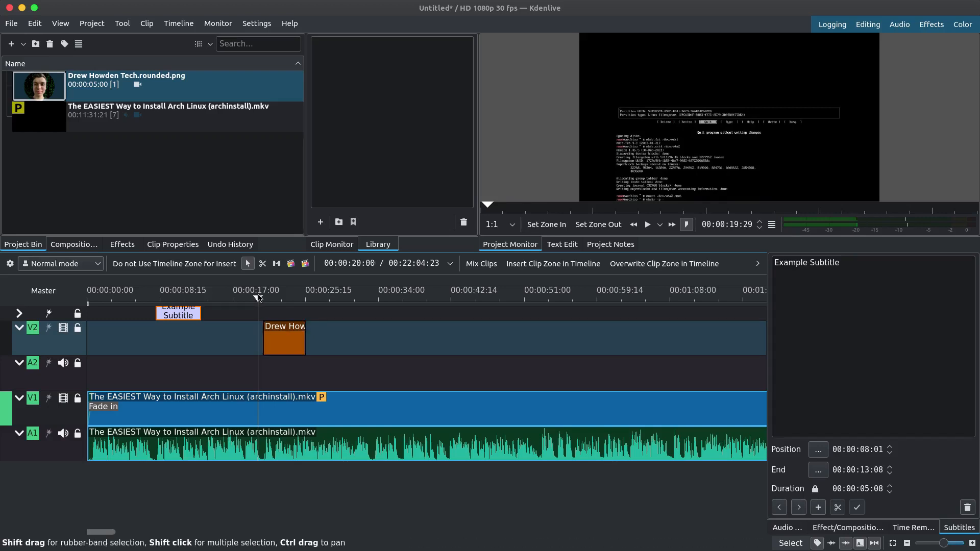
- Preview the frame where the Drew Howden Tech headshot appears on V2 near 17 seconds
click(260, 290)
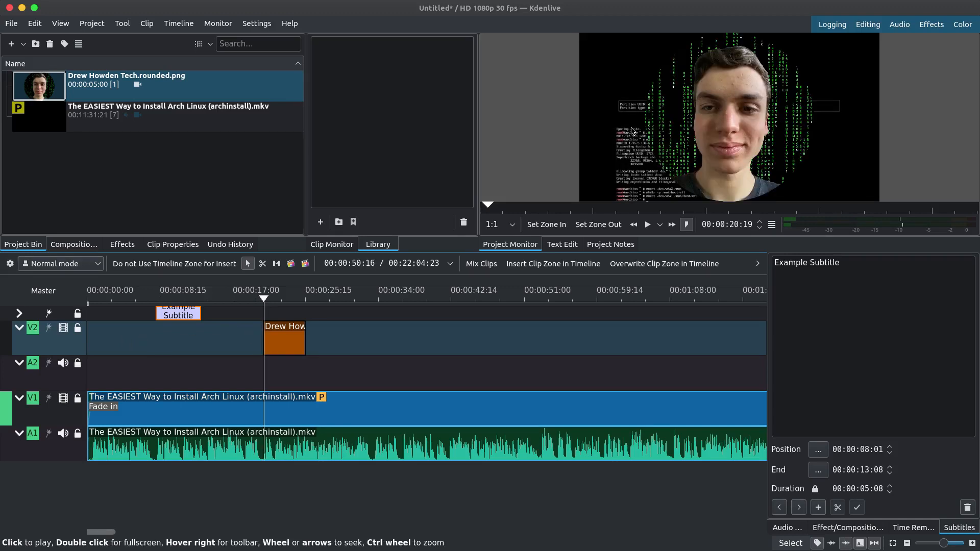
- Attach a Composite and transform composition to the headshot clip and reposition it in the monitor
right_click(284, 338)
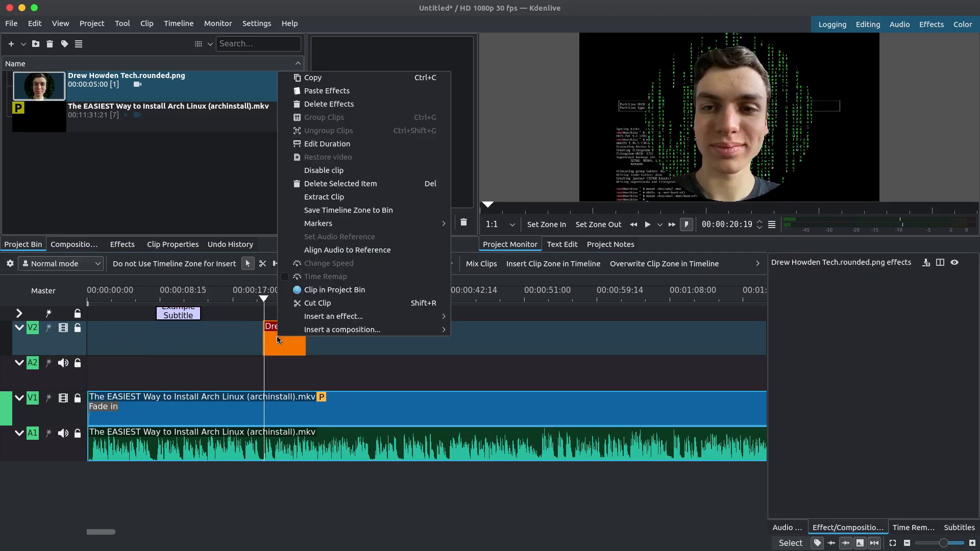
mouse_move(342, 329)
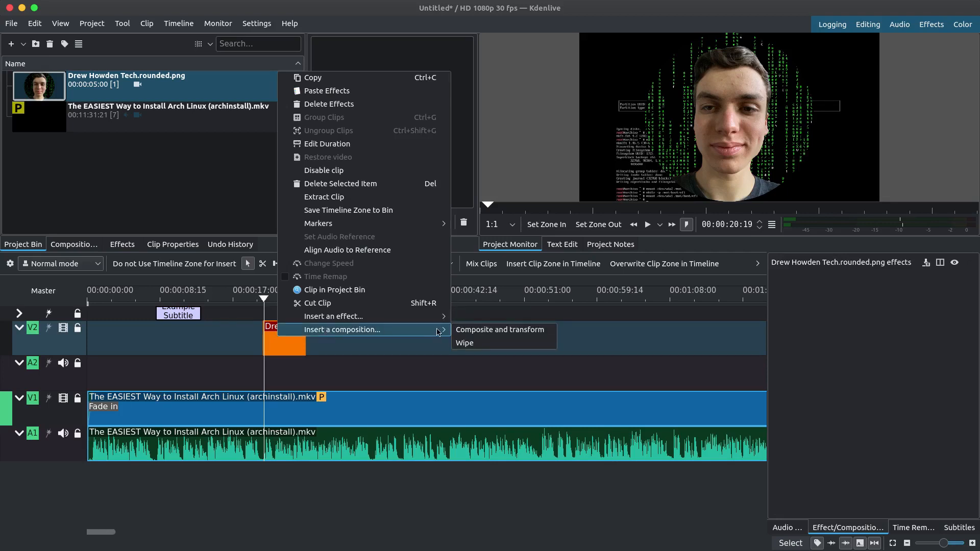
click(491, 330)
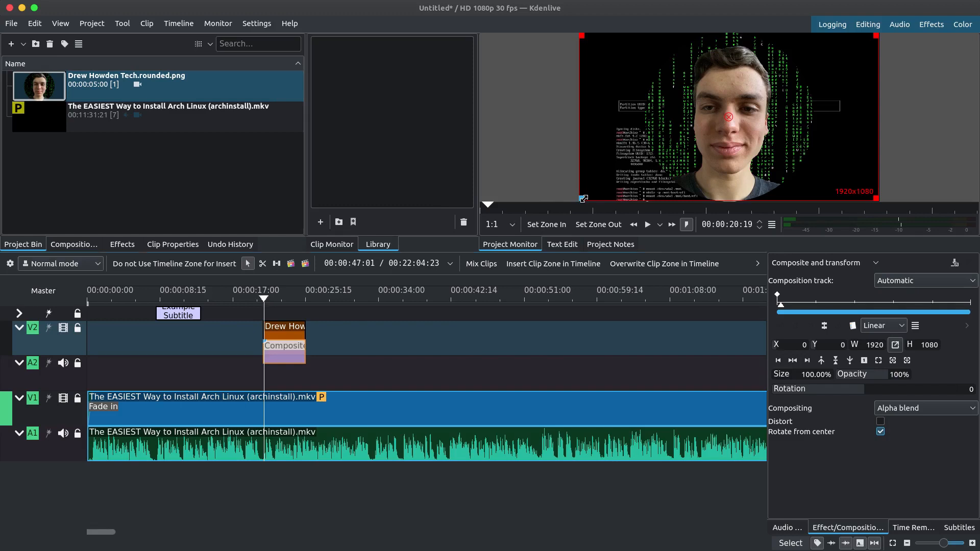
drag(878, 196, 669, 159)
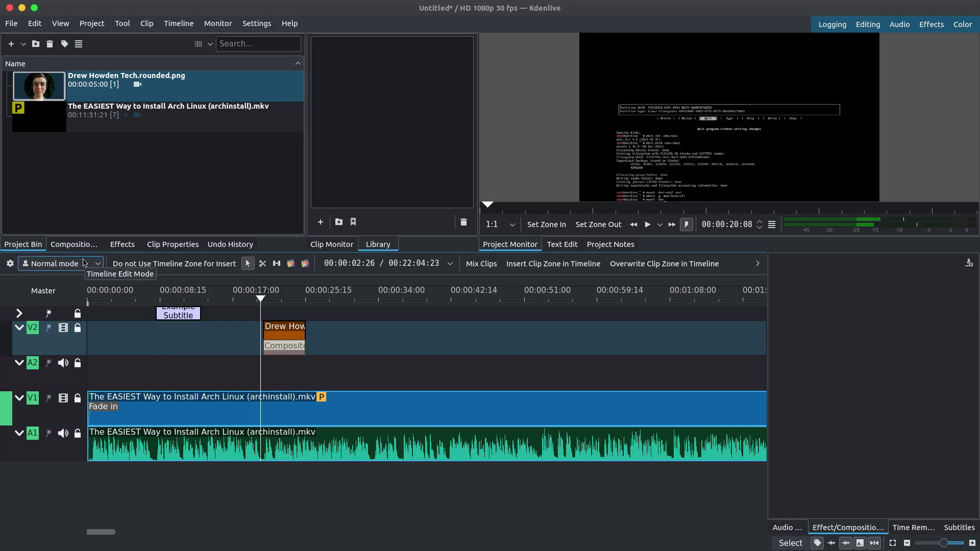
- Insert one AV track above V2, creating the V3/A3 track pair
click(56, 264)
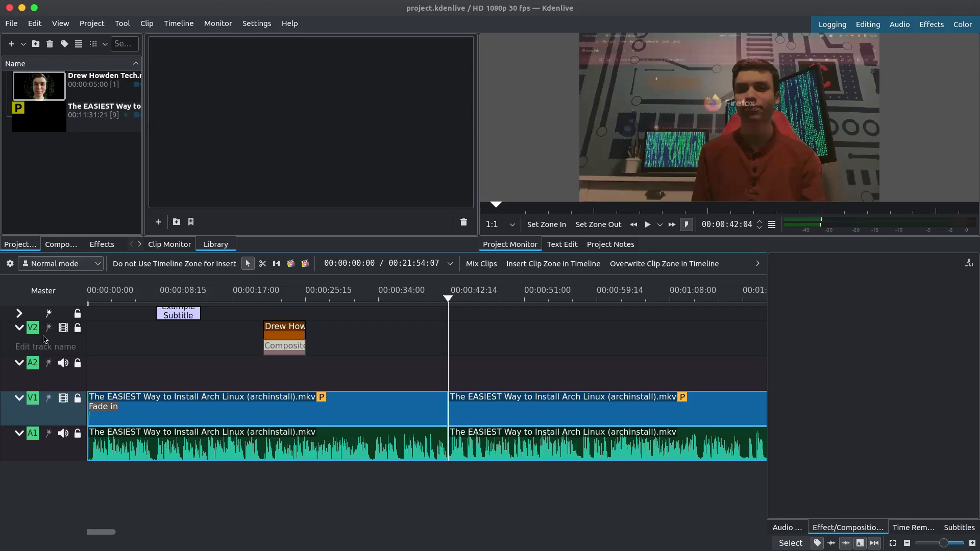
right_click(45, 337)
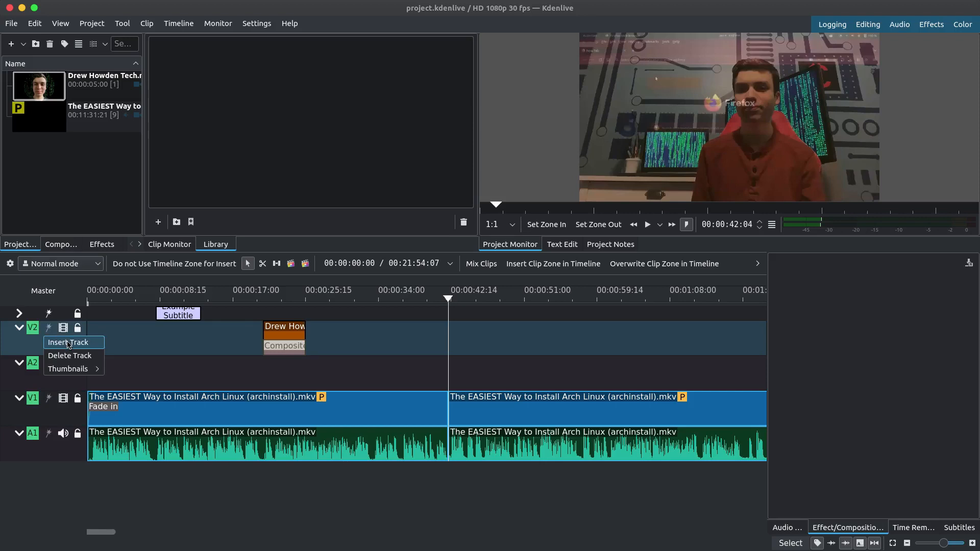
click(68, 343)
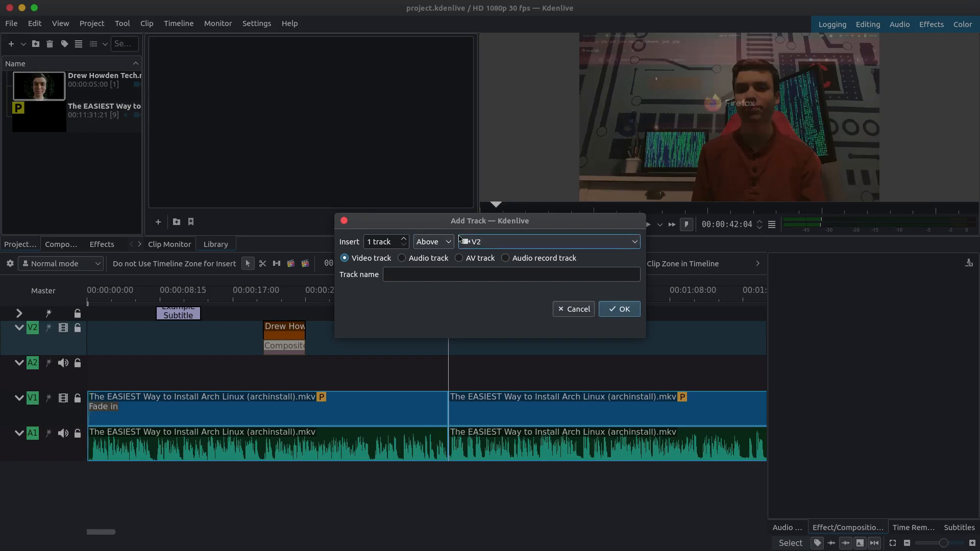
click(433, 242)
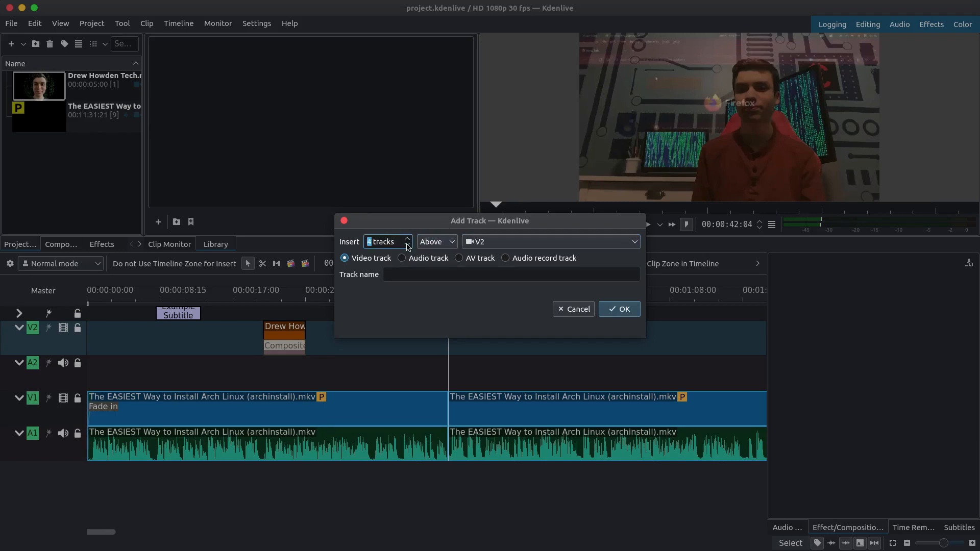
click(405, 245)
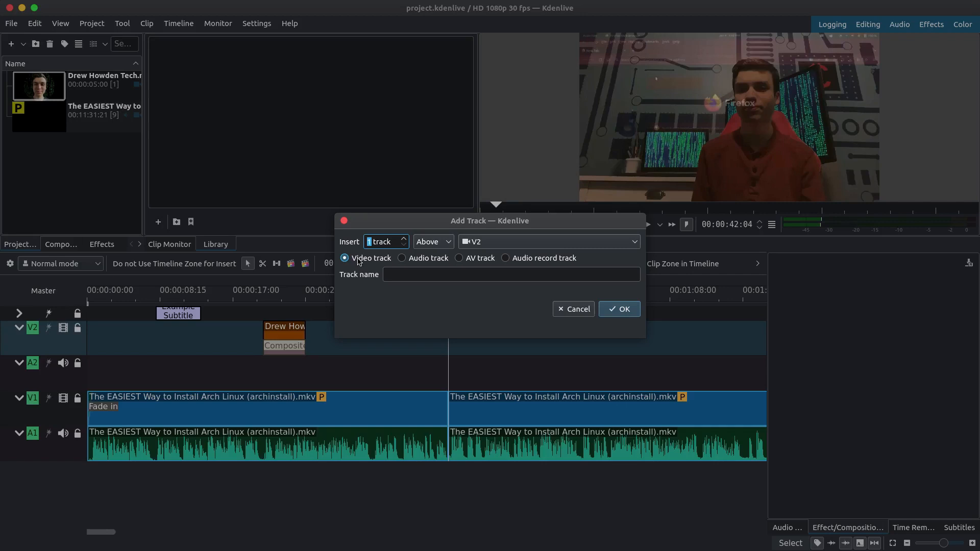
click(402, 257)
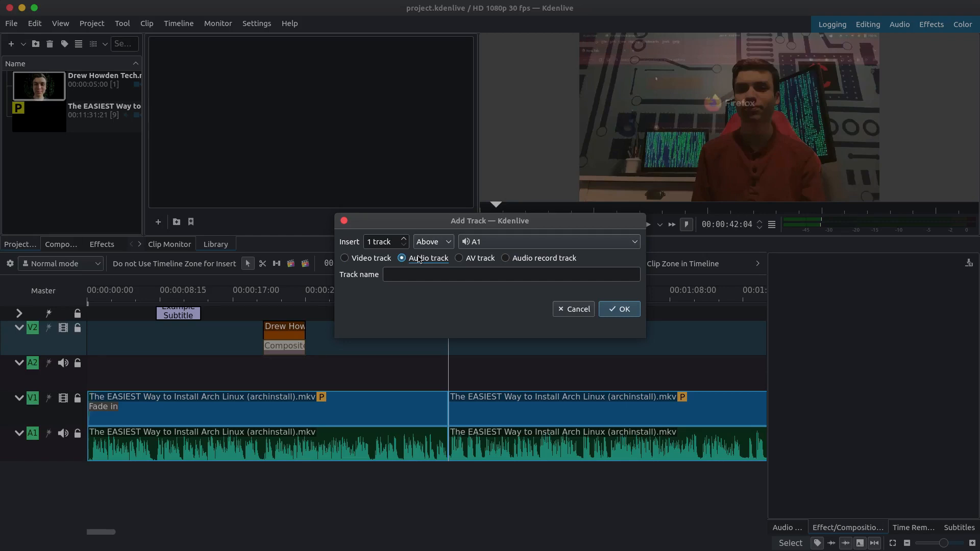
click(459, 257)
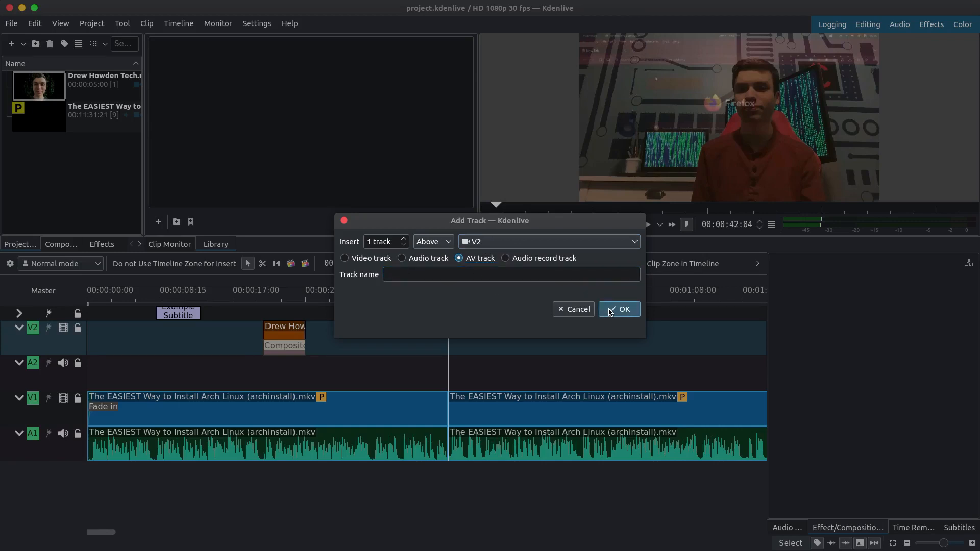
click(619, 308)
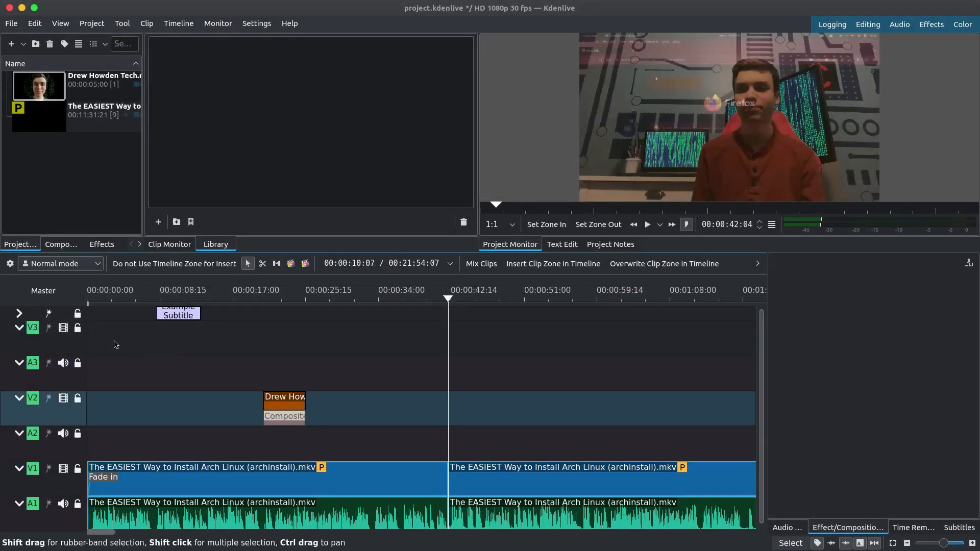
mouse_move(53, 338)
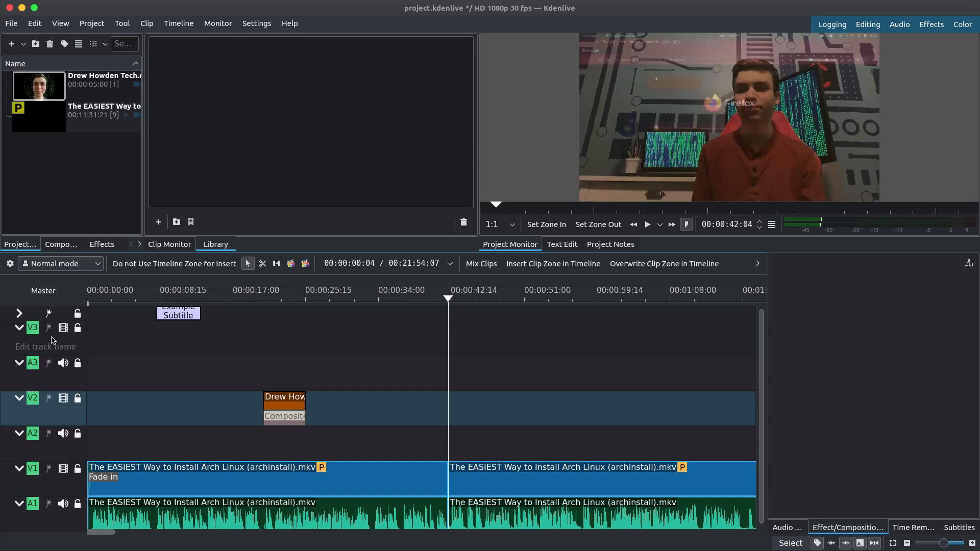
- Delete tracks V3 and A3 from the timeline
right_click(44, 338)
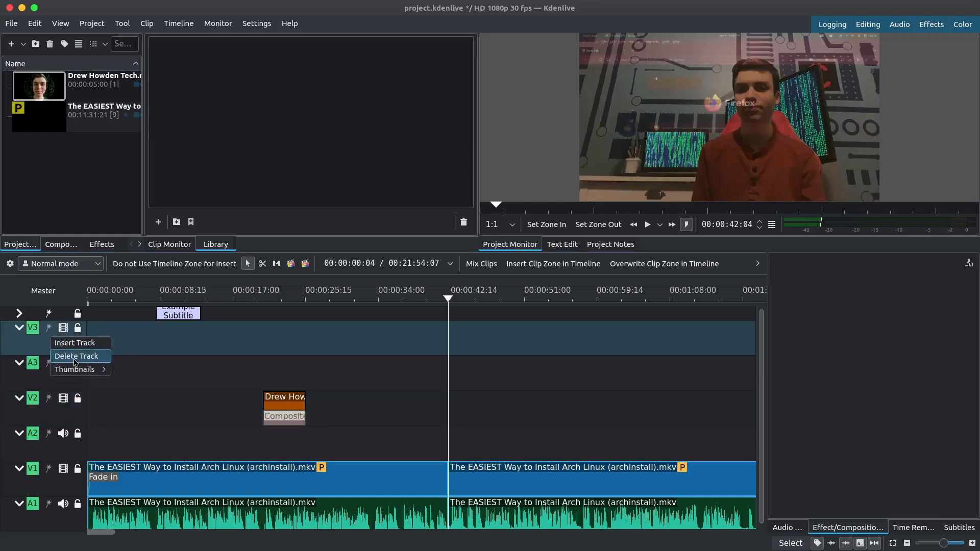
click(76, 355)
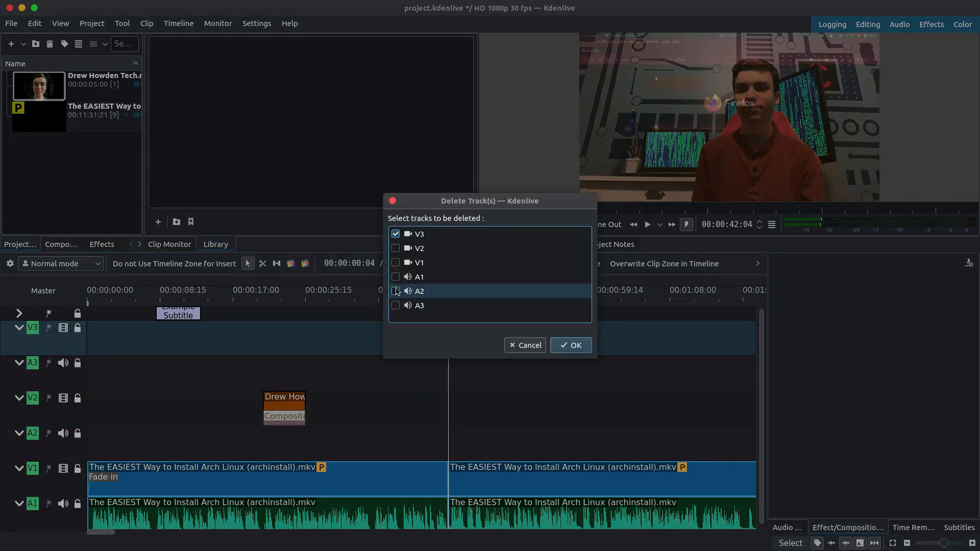
click(396, 305)
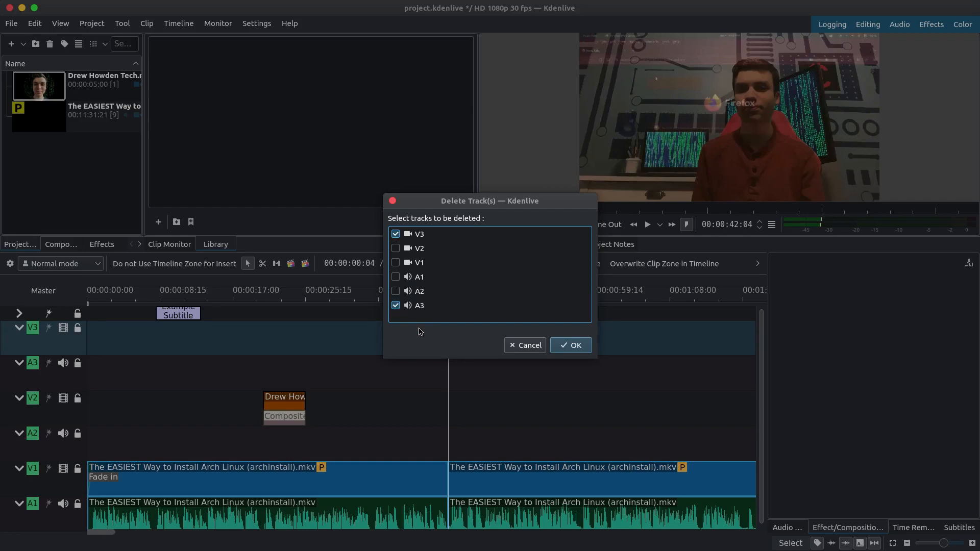
mouse_move(433, 330)
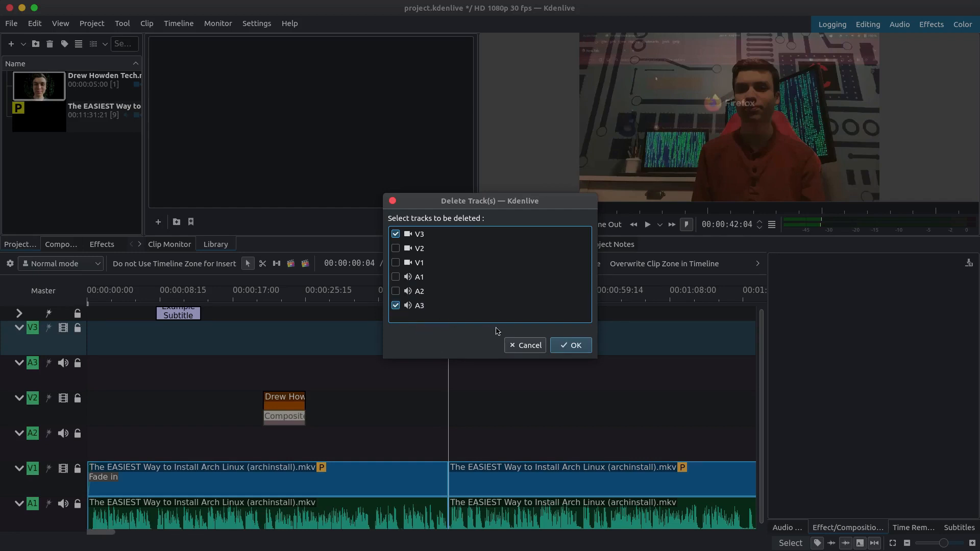
click(569, 345)
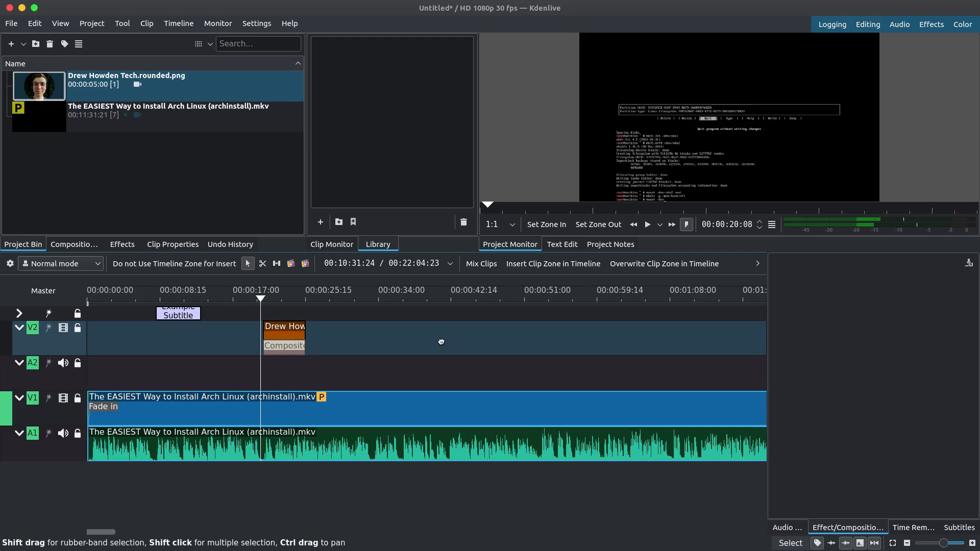
- Move the playhead to about 42 seconds to split the Arch install clip
click(446, 300)
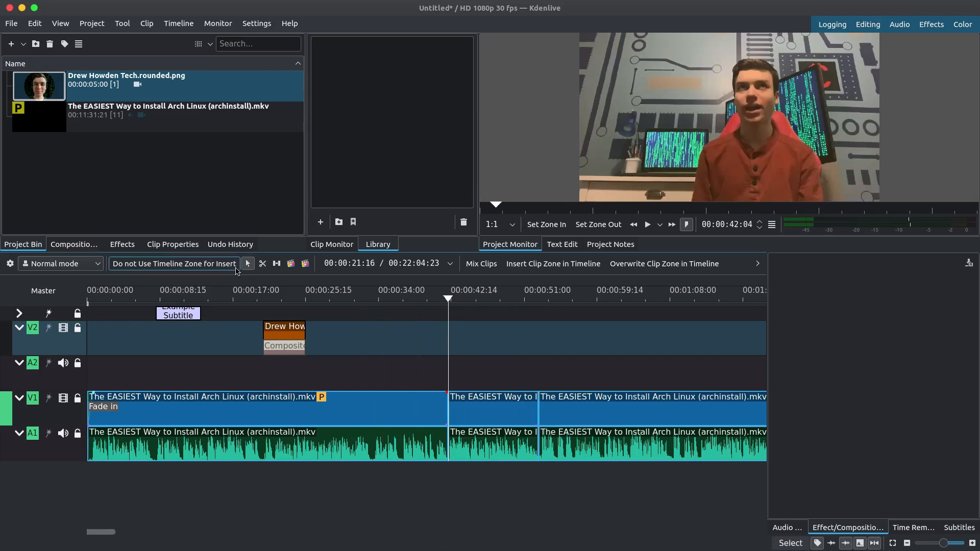
mouse_move(60, 263)
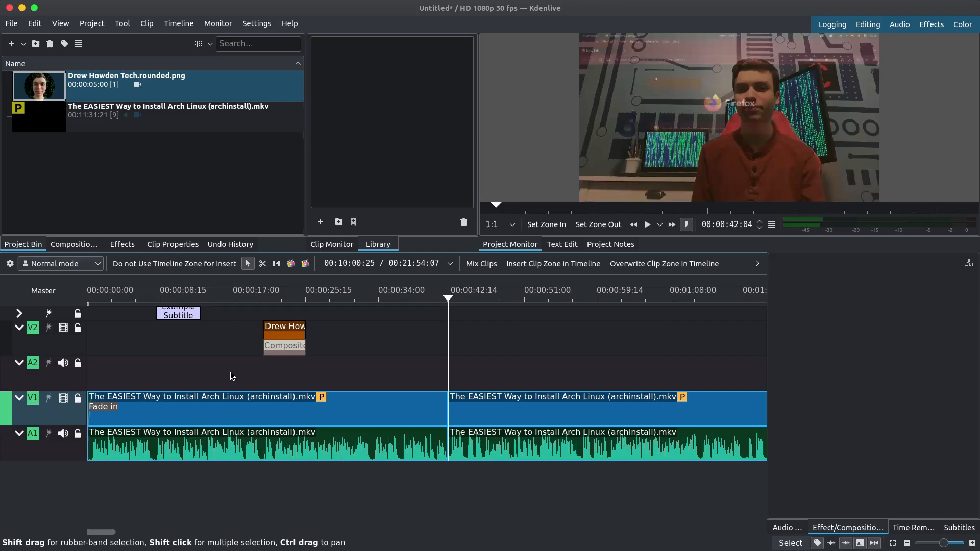
- Save the project as project.kdenlive in Videos › Projects › Demonstration
click(10, 23)
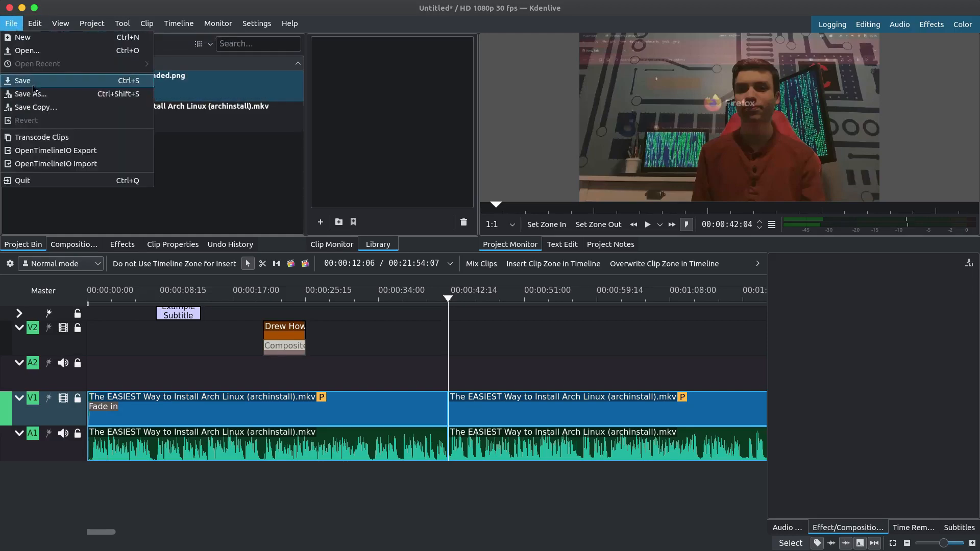
click(27, 94)
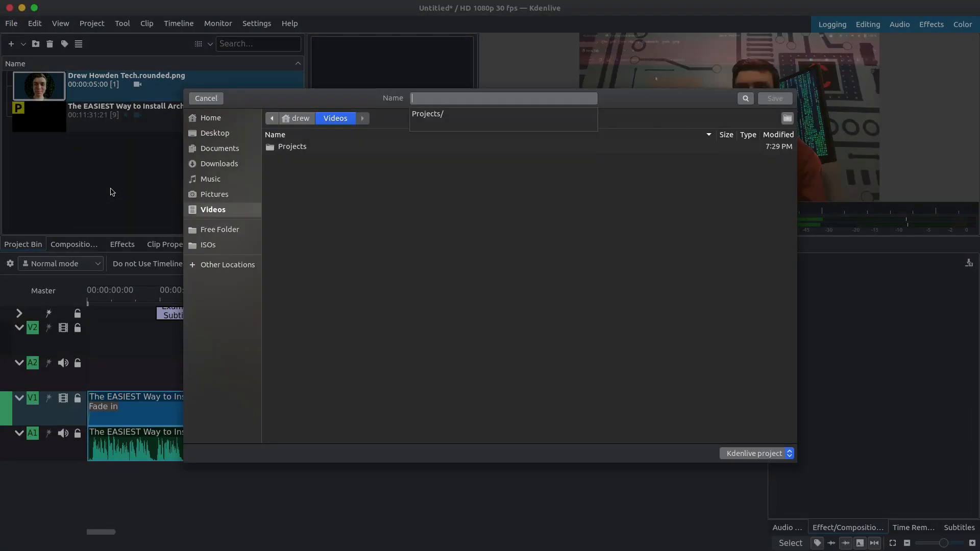
text(project.)
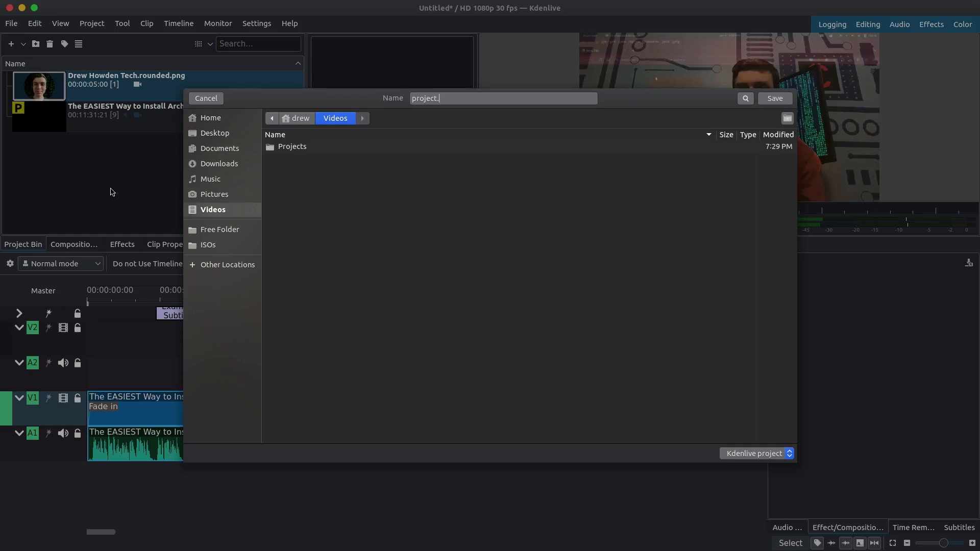
text(kdenlive)
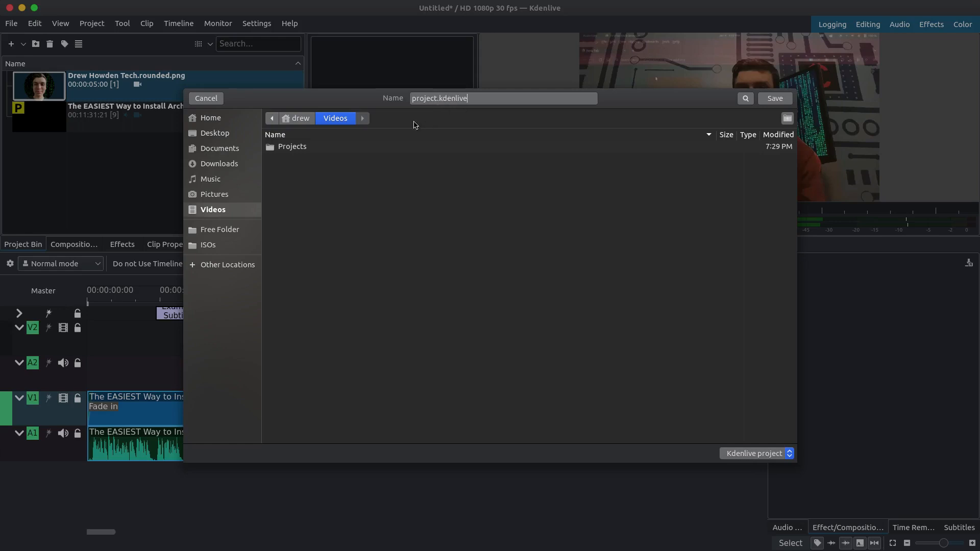
double_click(291, 146)
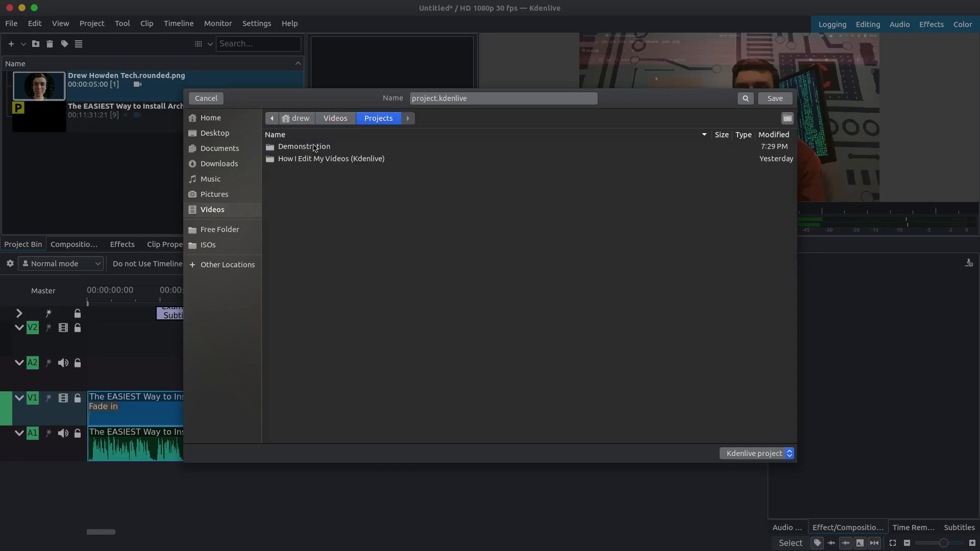
double_click(303, 146)
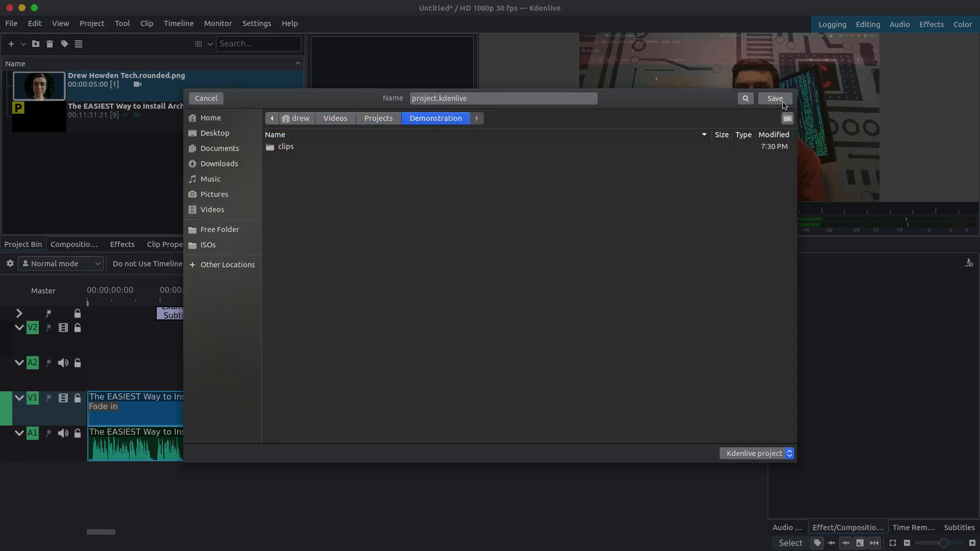
click(774, 98)
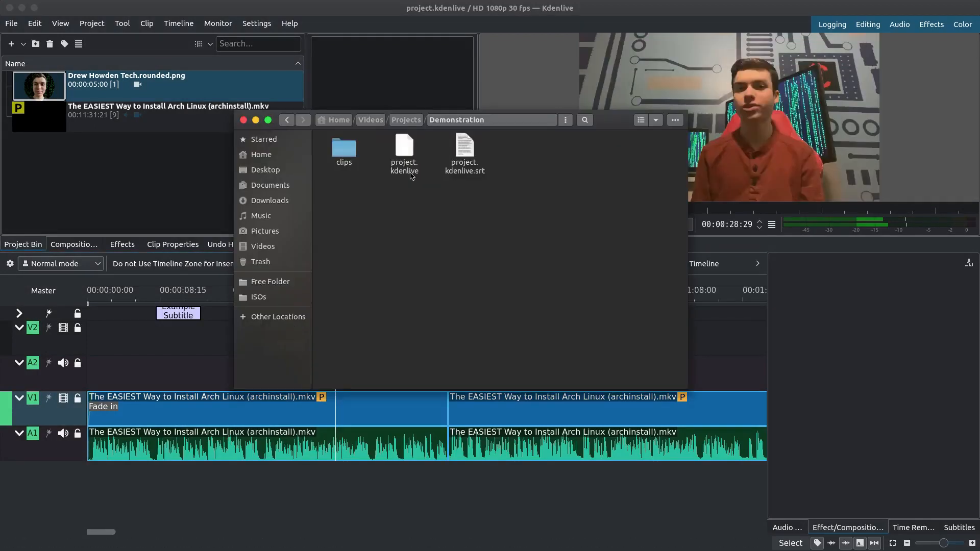
mouse_move(390, 235)
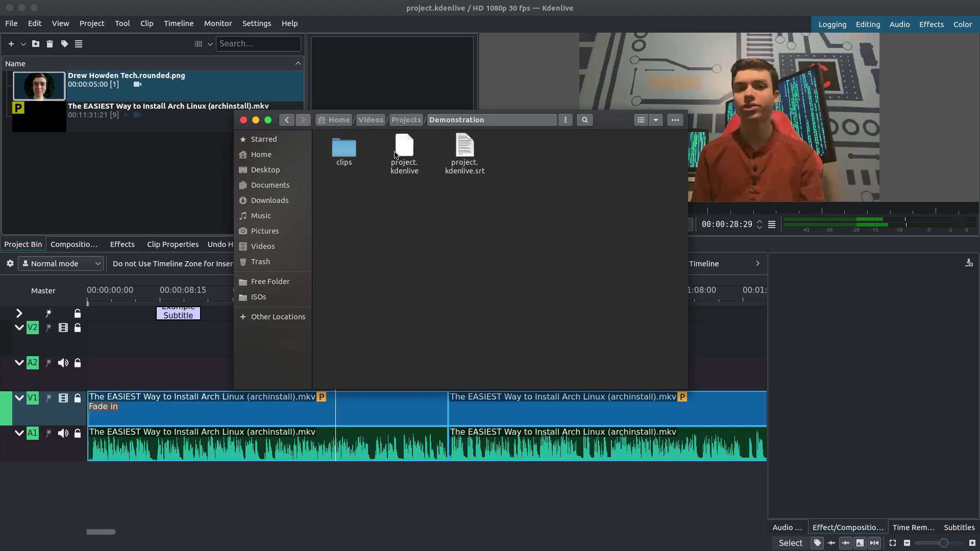
mouse_move(463, 153)
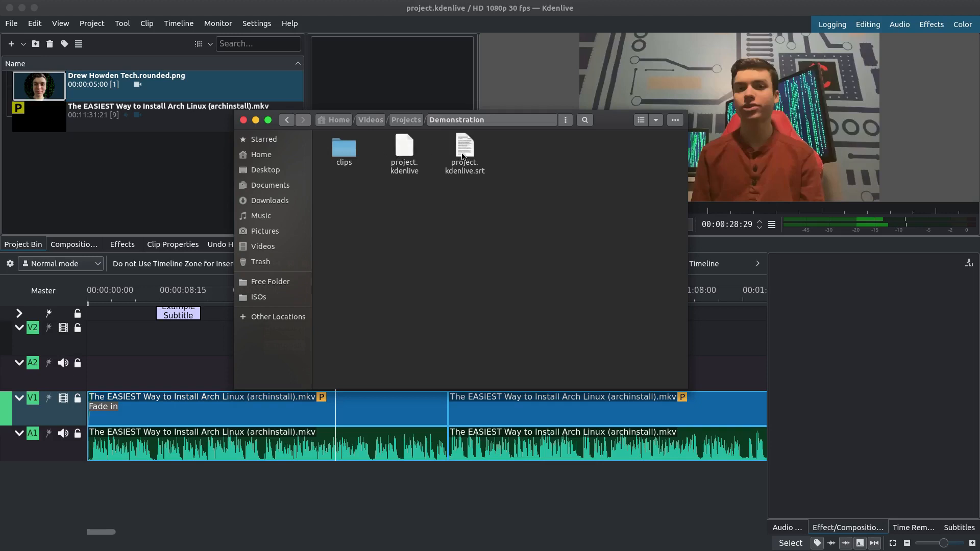
mouse_move(474, 157)
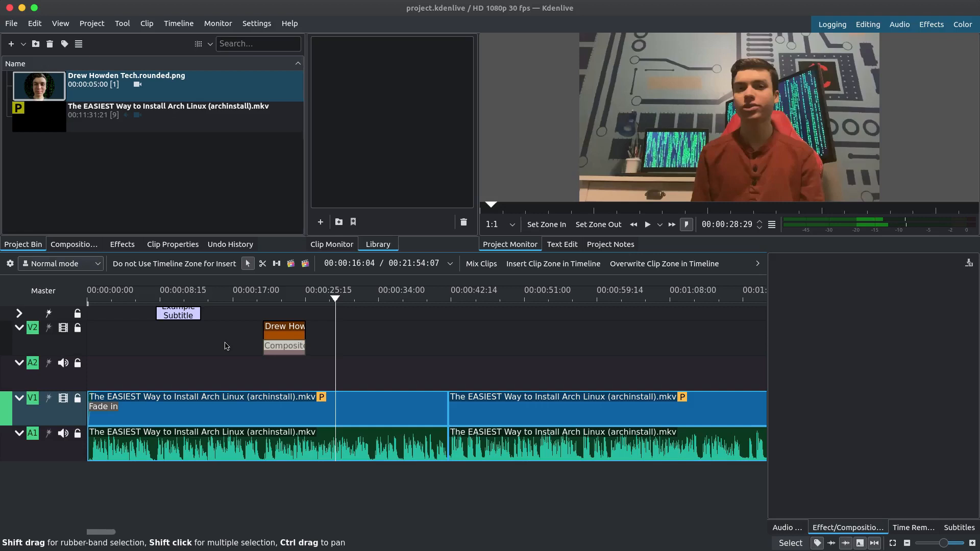
- Set the render format to MP4-H264/AAC outputting project.mp4, then close the Render dialog
click(92, 23)
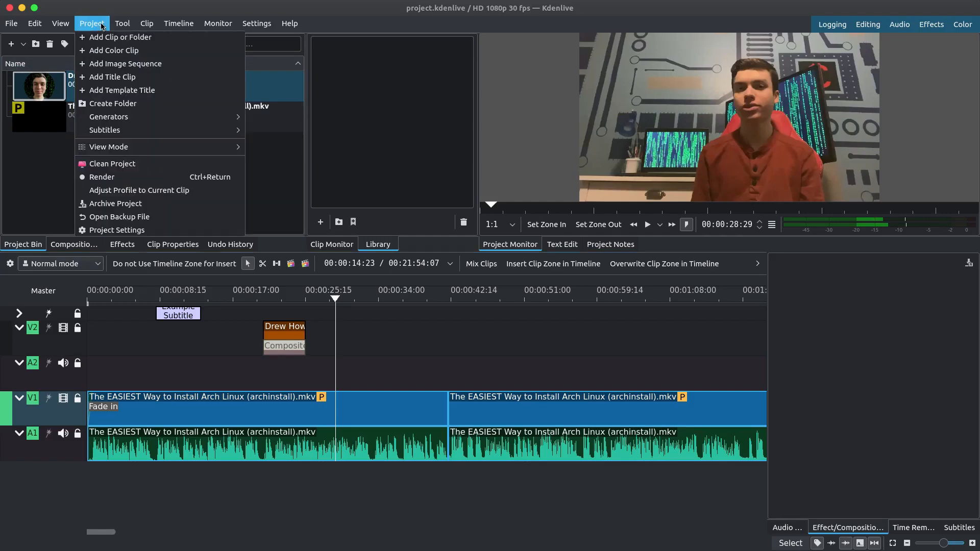
click(102, 177)
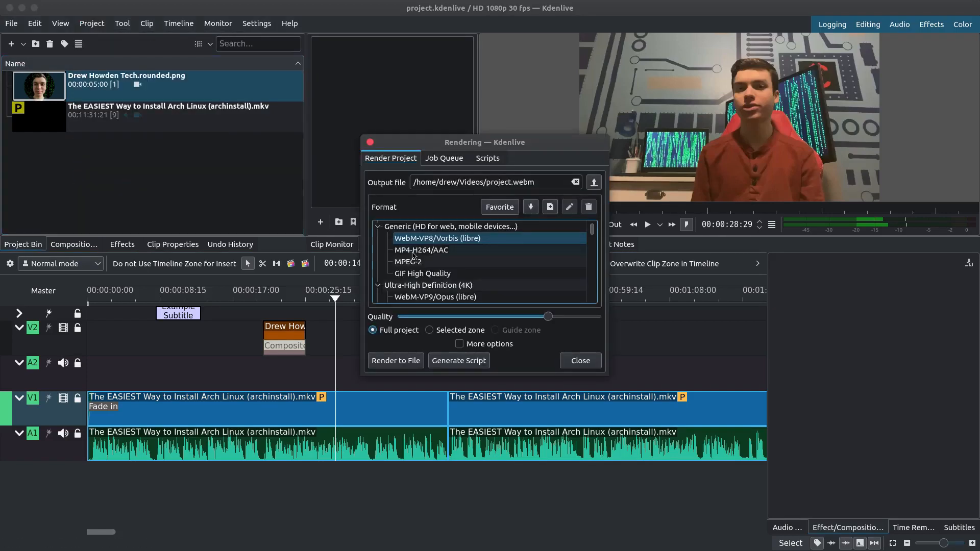
mouse_move(455, 255)
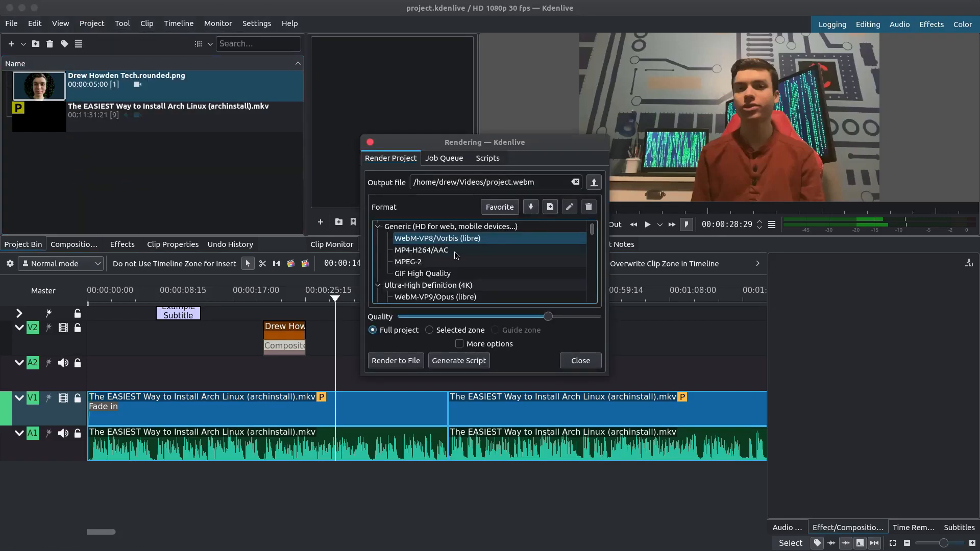
click(421, 251)
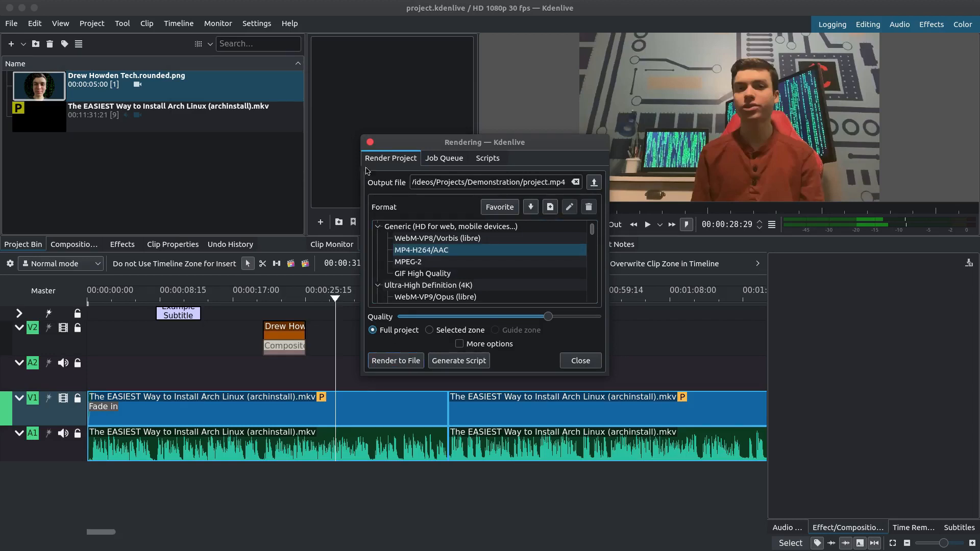
click(578, 361)
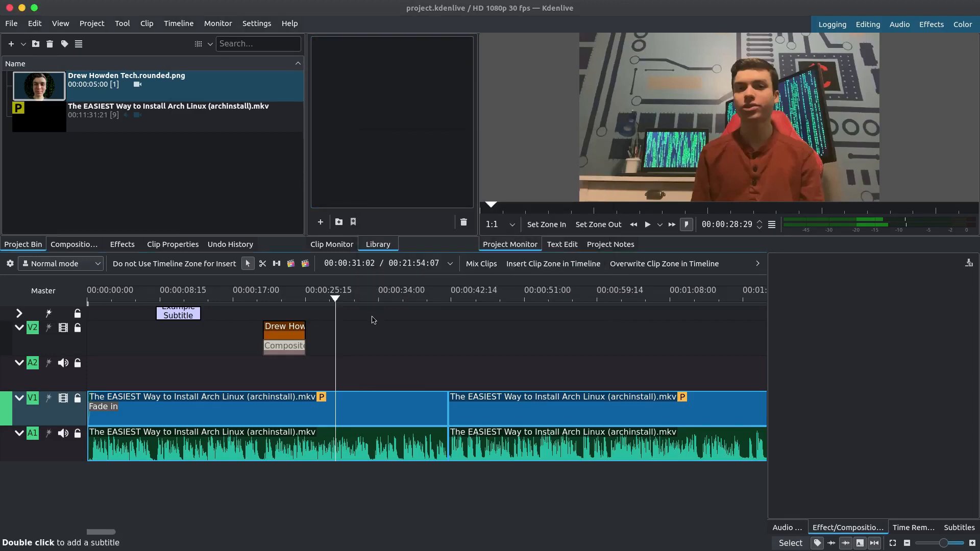